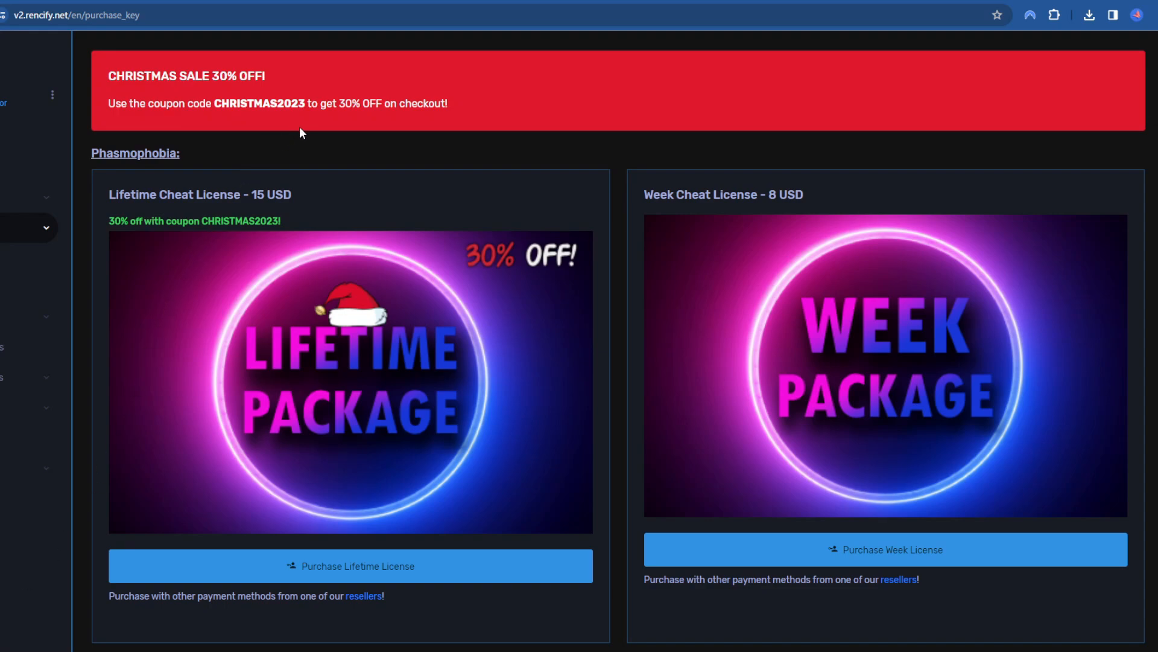
- Apply the CHRISTMAS2023 promotion code to the Lifetime Package checkout
double_click(259, 104)
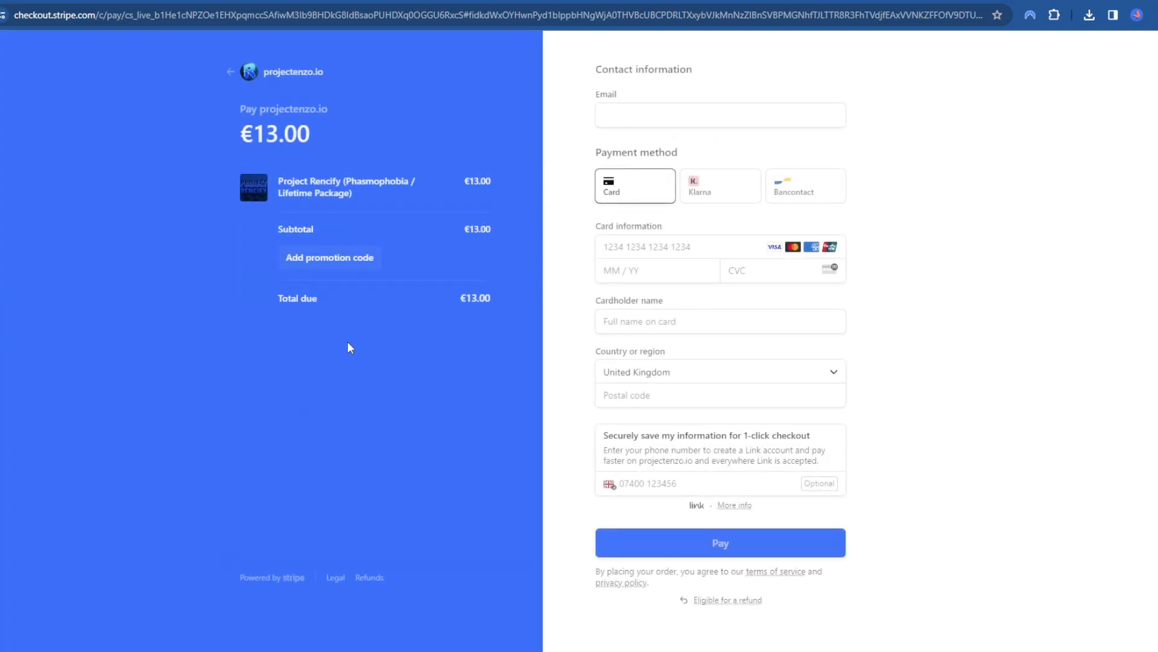
type("CHRISTMAS2023")
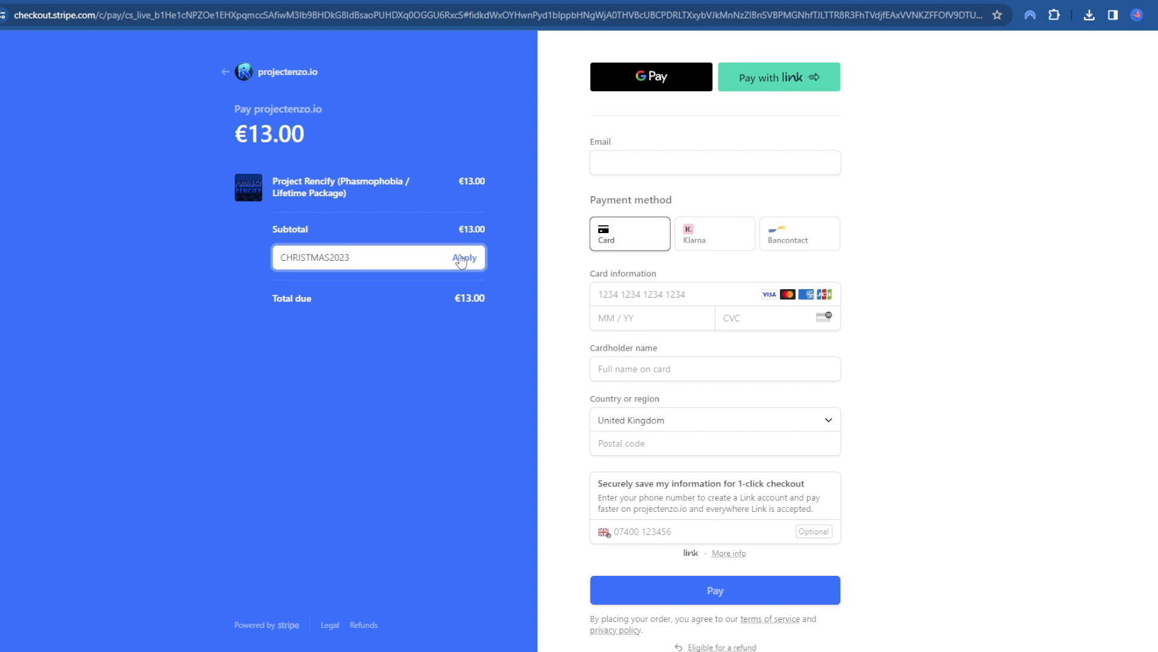
left_click(464, 257)
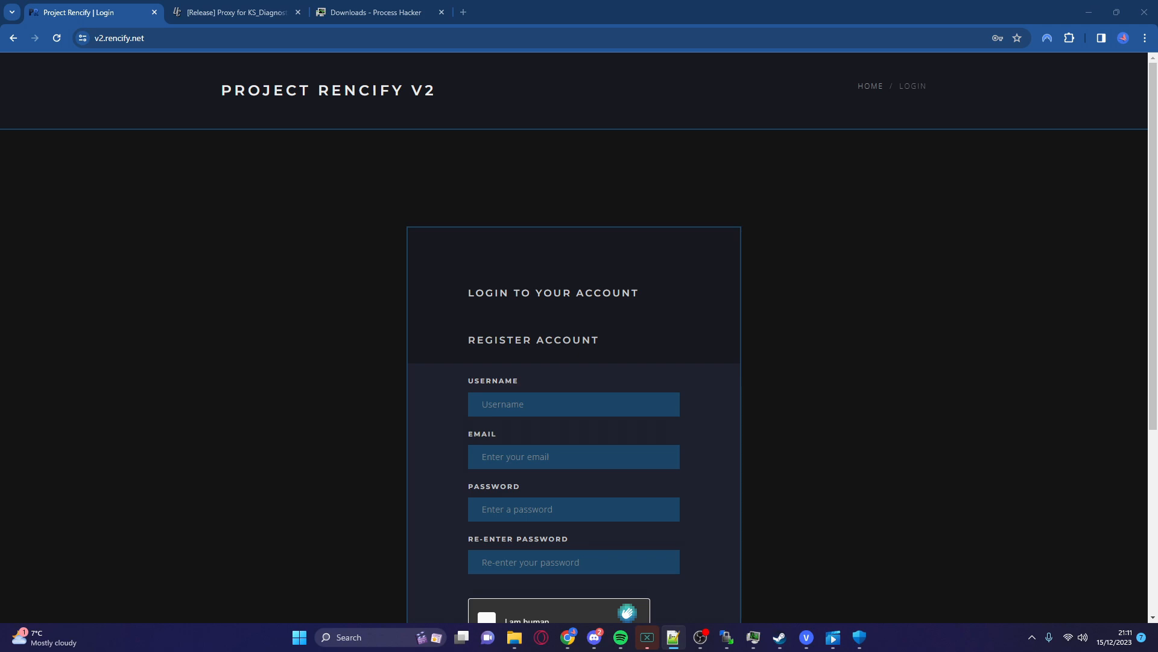
mouse_move(106, 355)
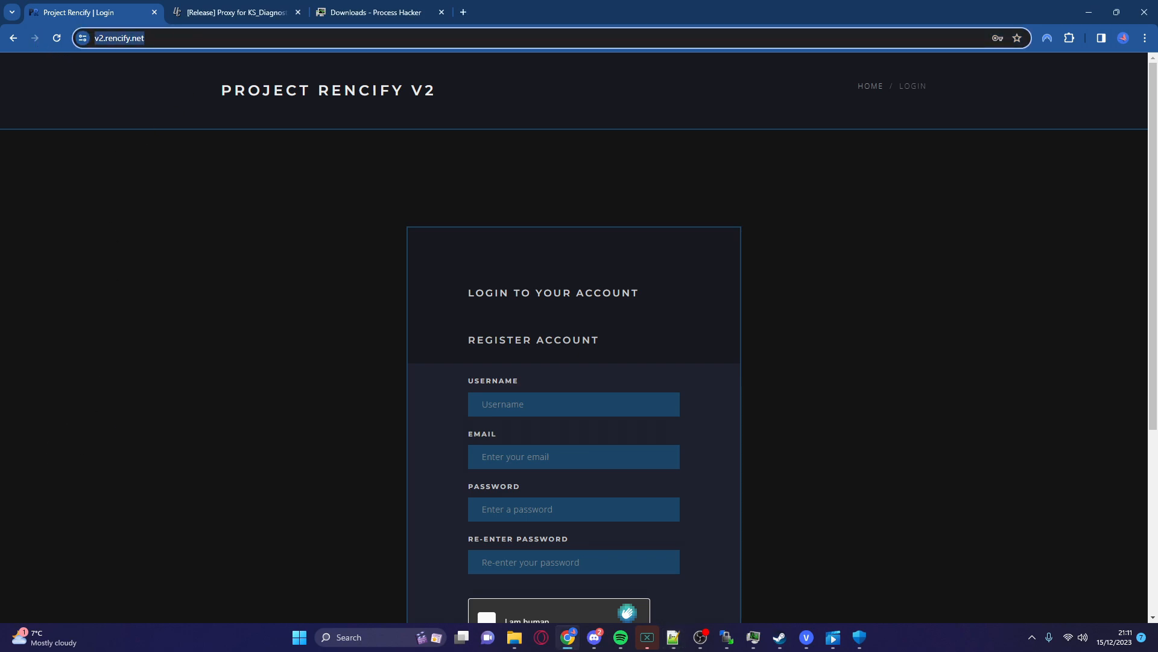
- Log in to the Project Rencify account with username, password and hCaptcha
scroll("down", 3)
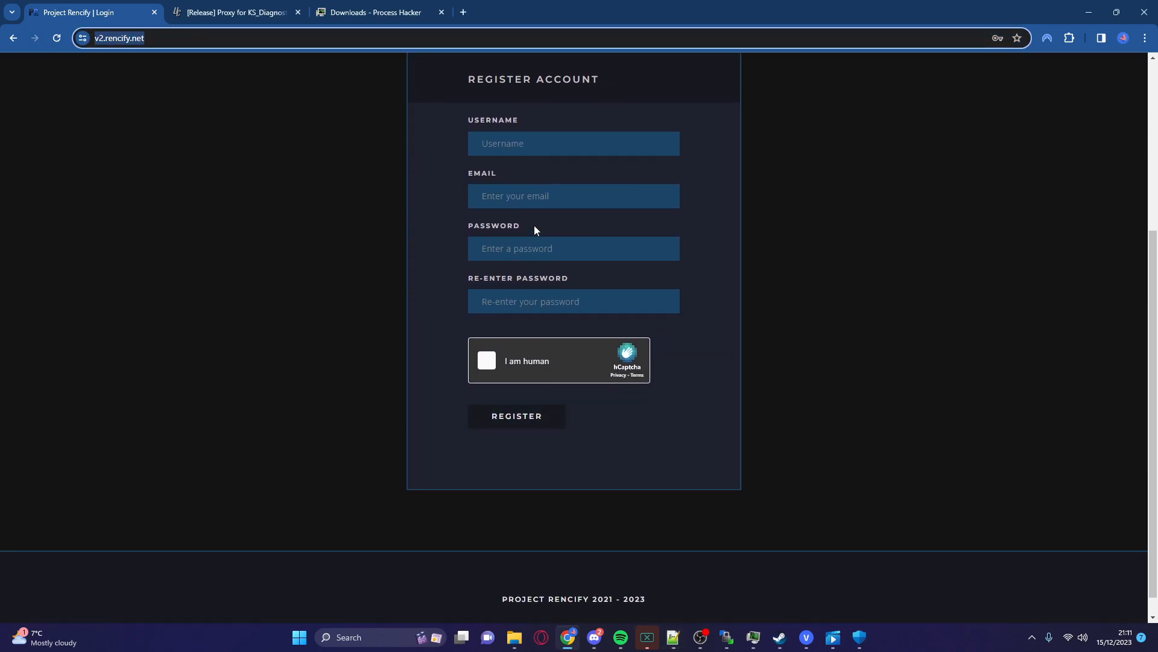
scroll("up", 3)
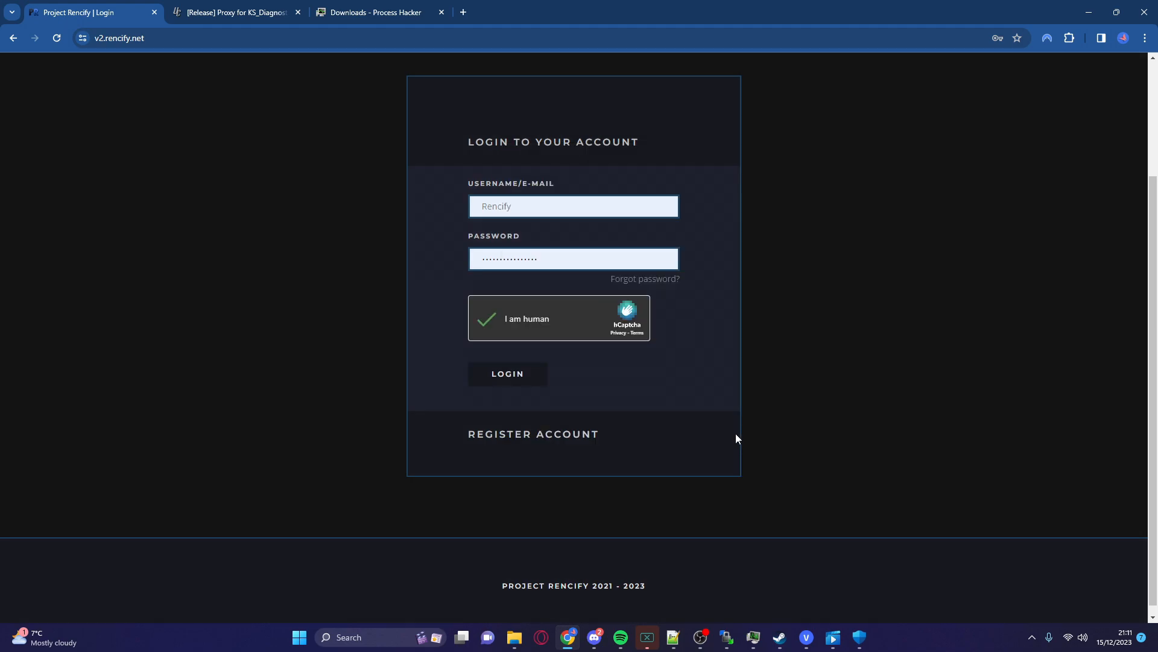
left_click(507, 373)
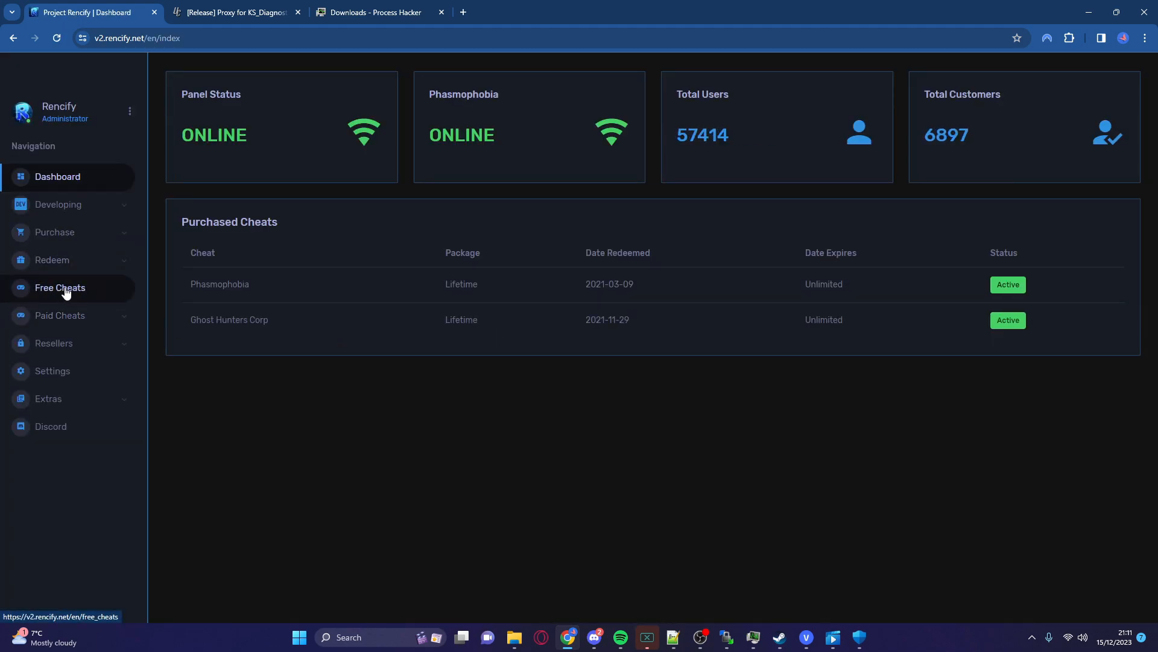
- Download the free injector from the Free Cheats Phasmophobia page
left_click(60, 287)
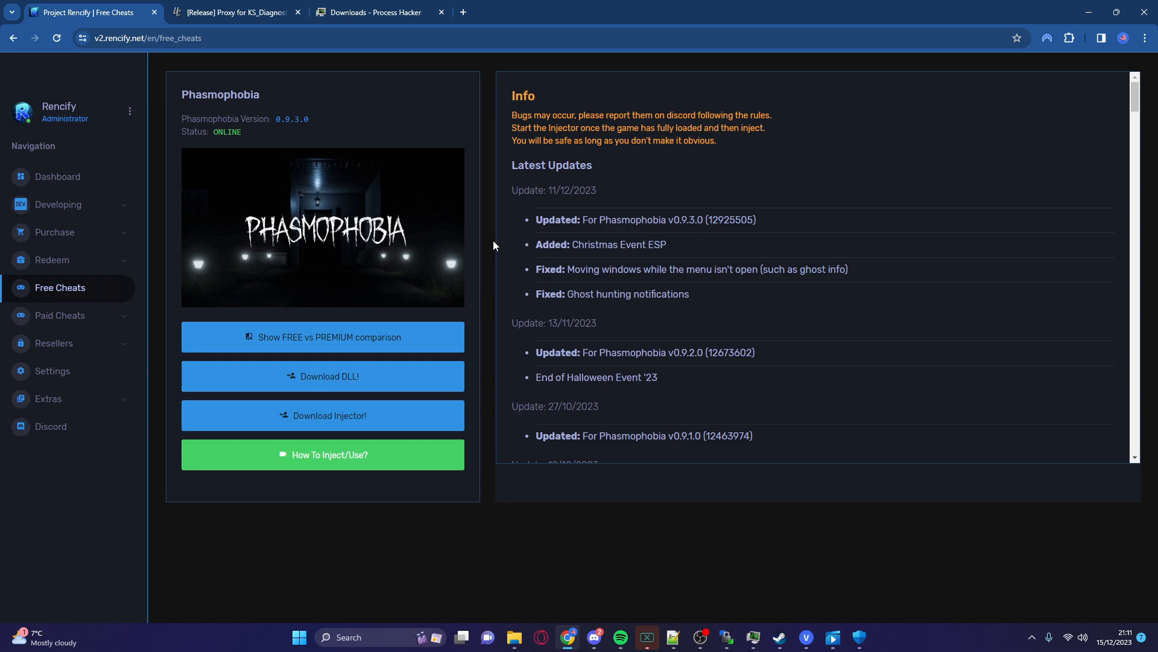
mouse_move(493, 237)
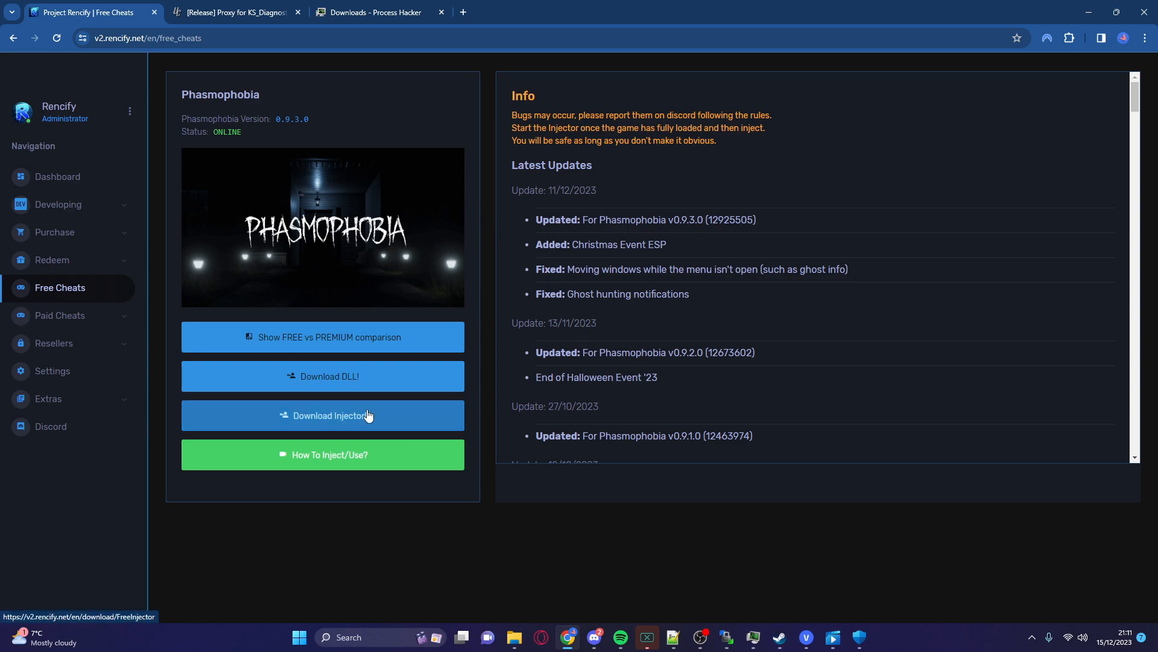
left_click(322, 414)
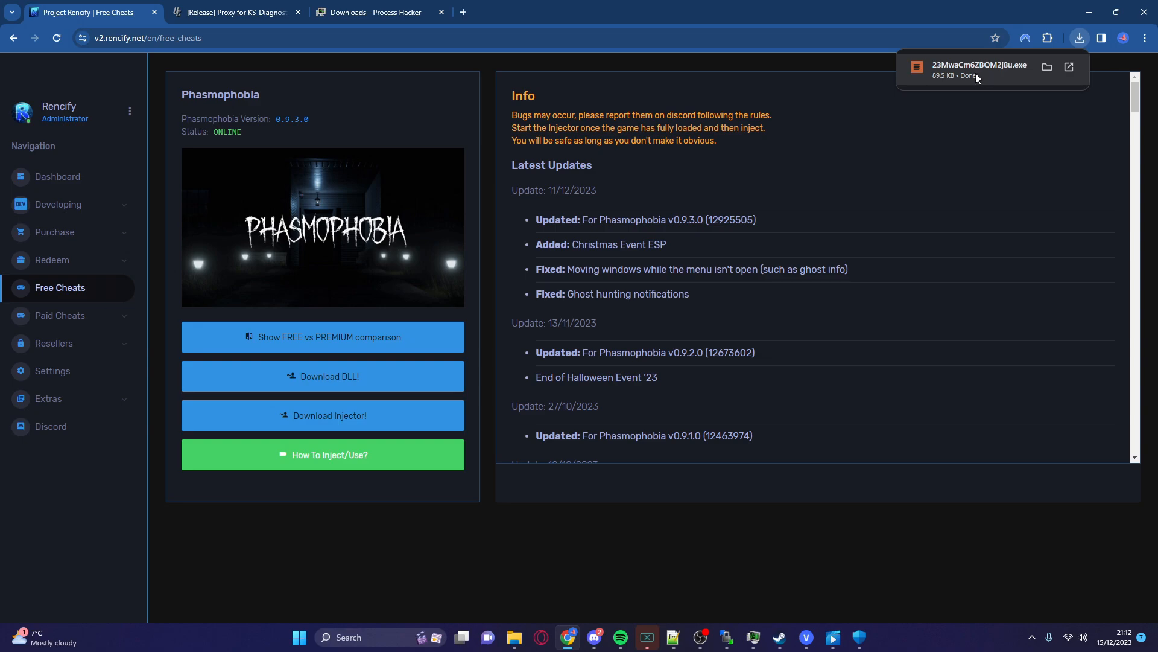
mouse_move(981, 71)
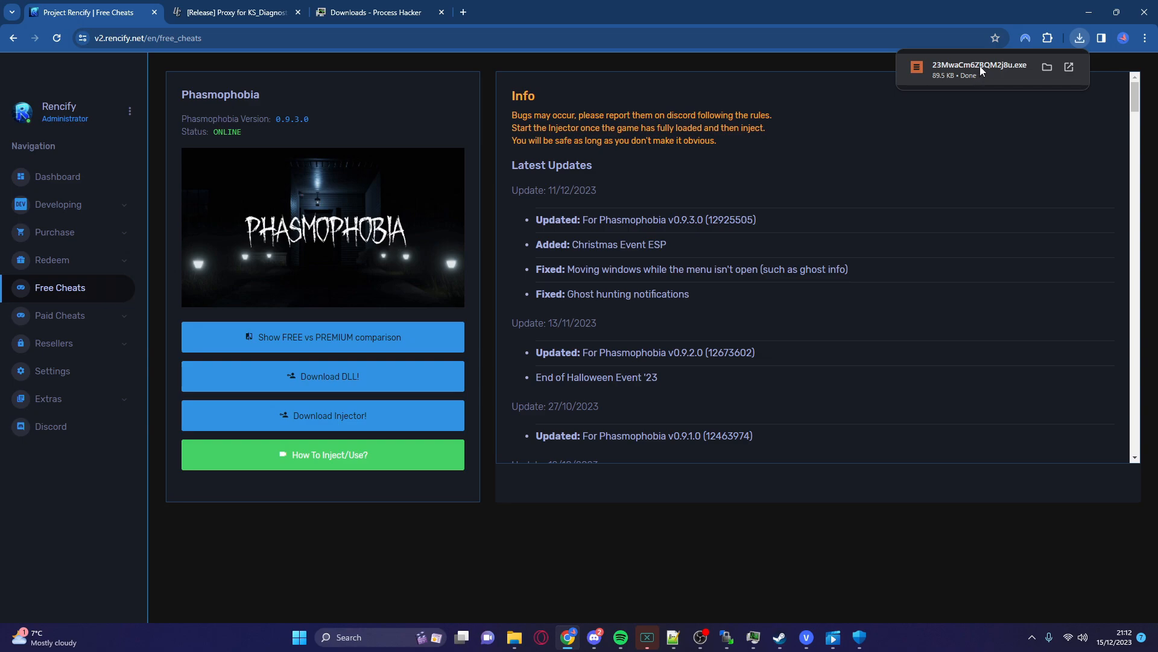
mouse_move(981, 71)
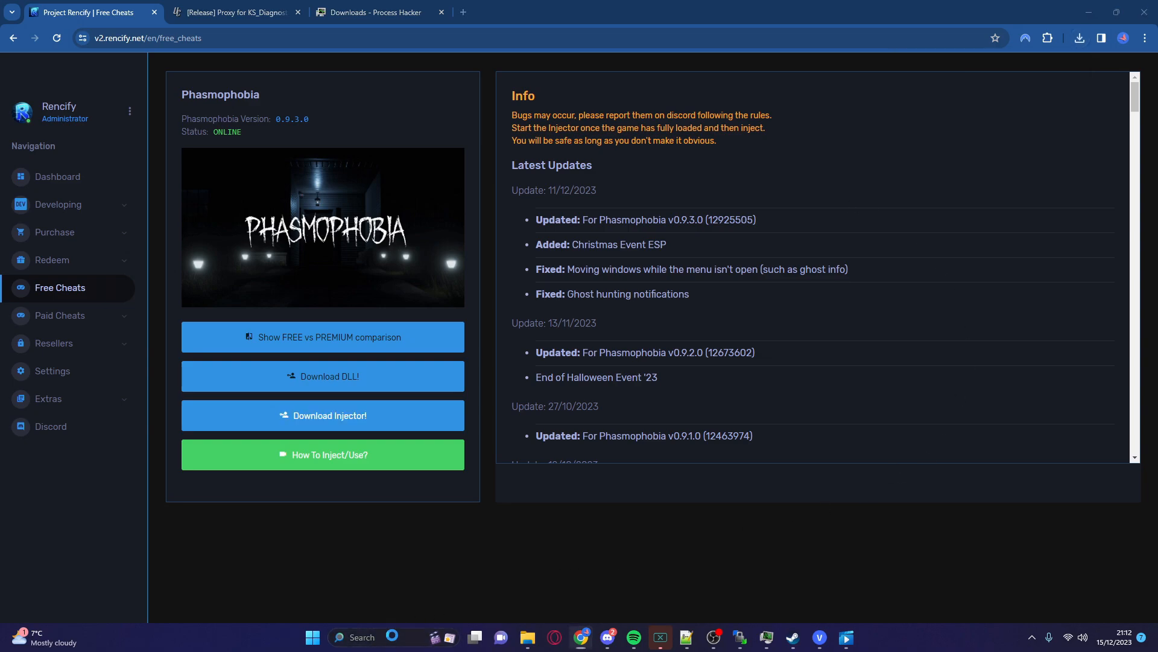
type("windows Defender Firewall")
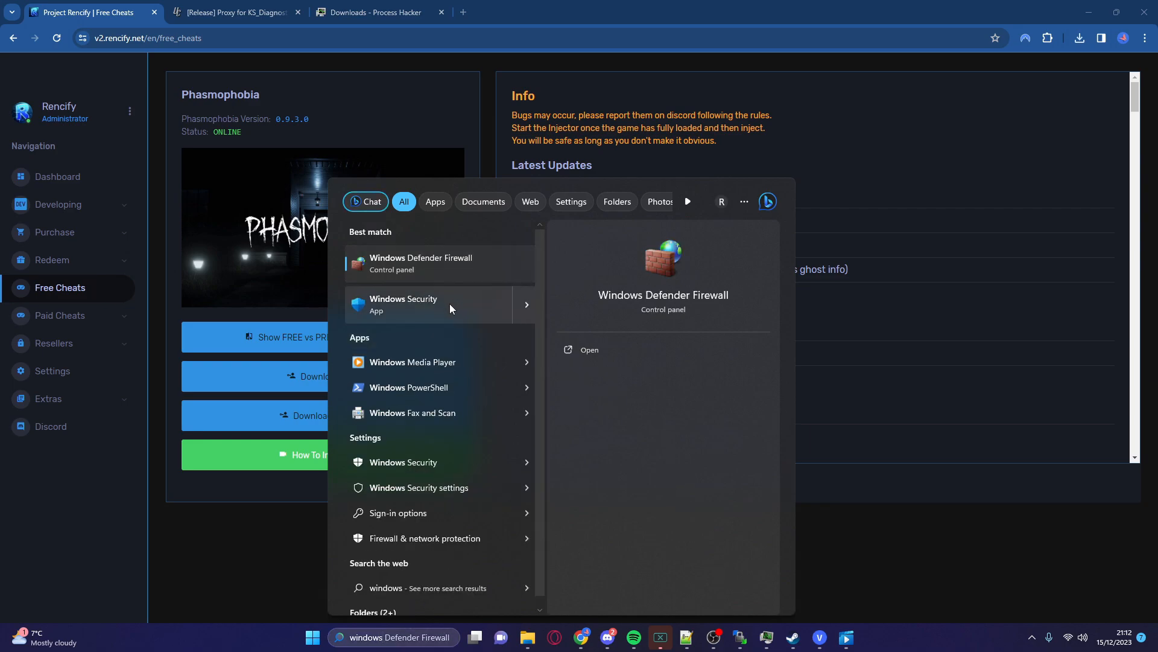
left_click(404, 303)
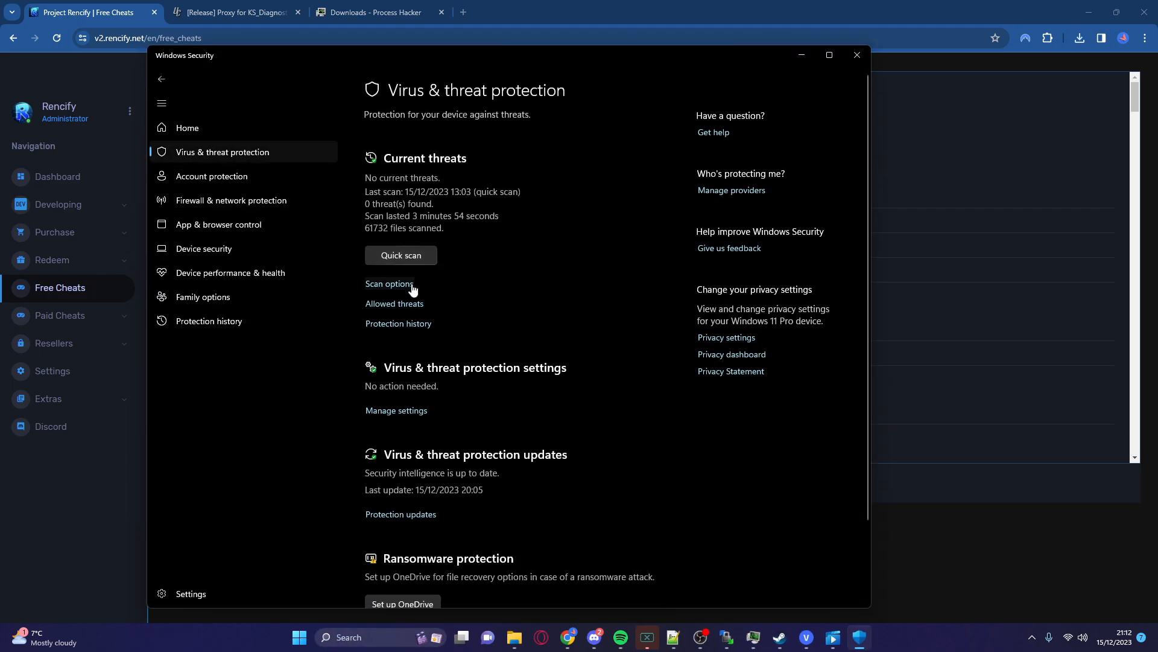
scroll("down", 3)
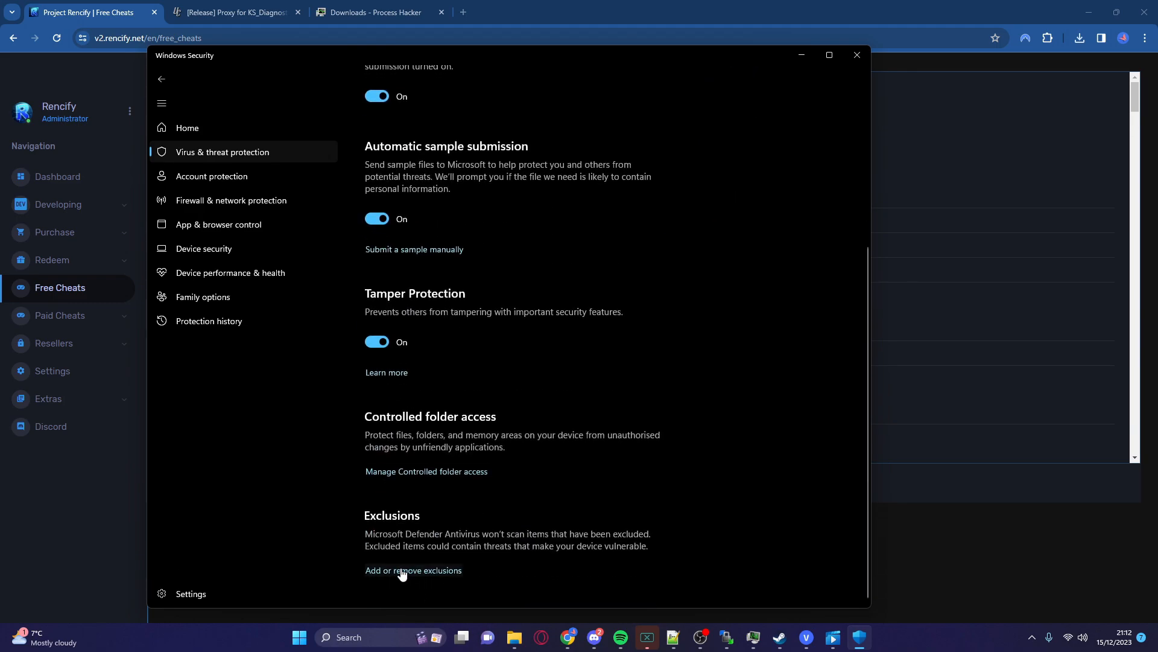
left_click(412, 570)
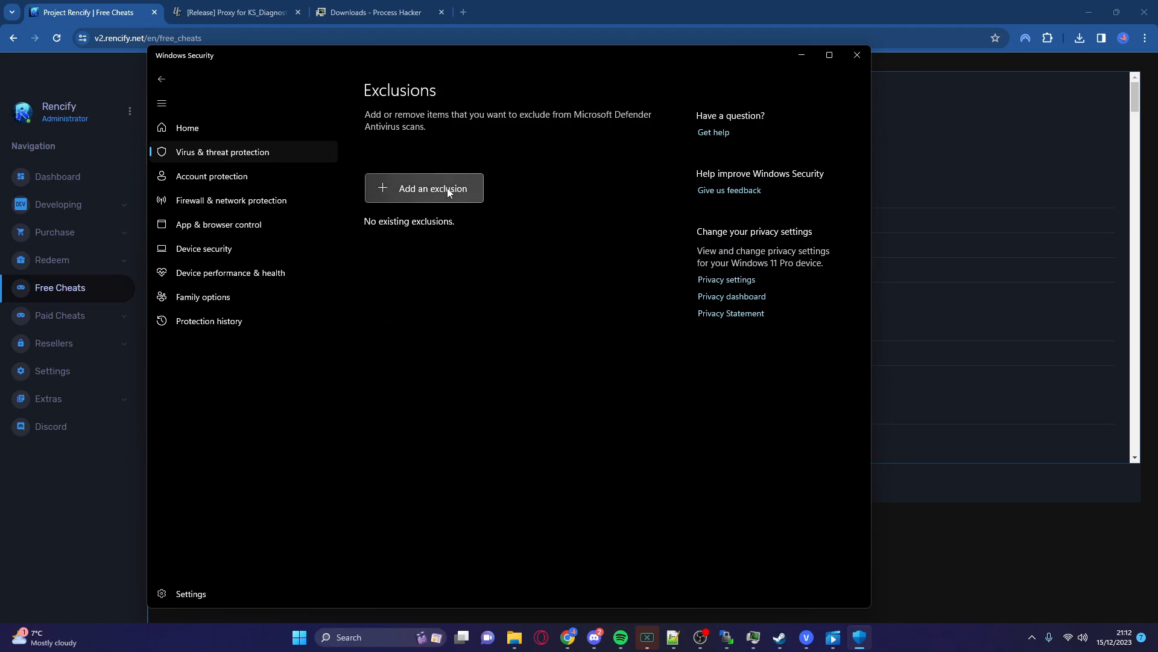
left_click(425, 188)
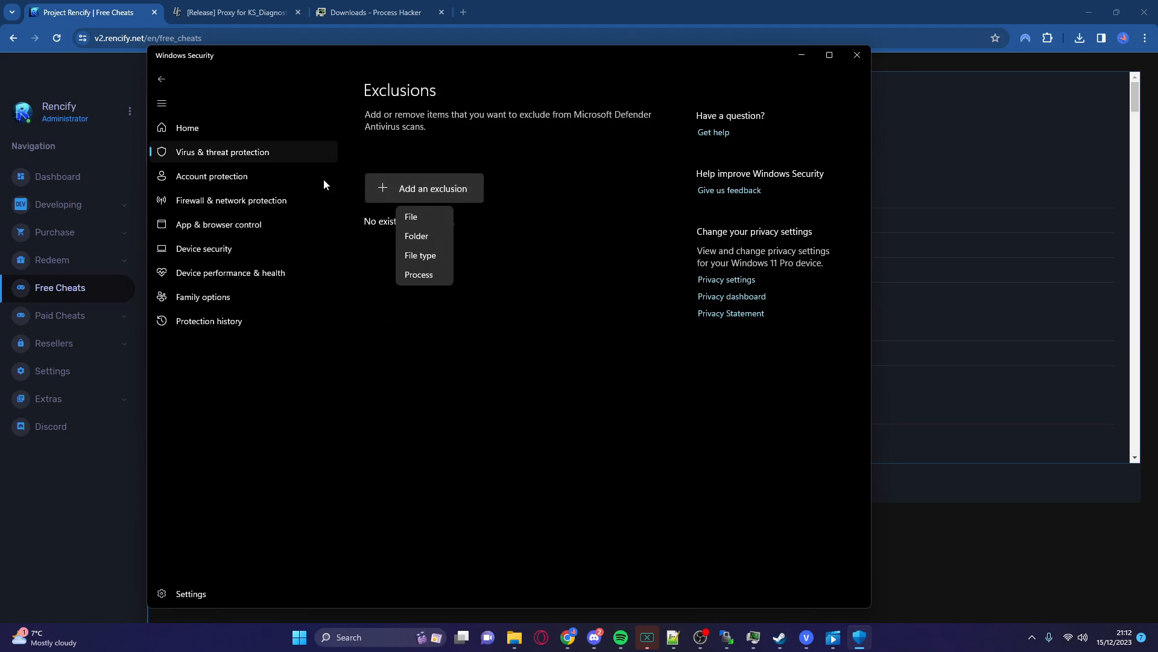
mouse_move(425, 236)
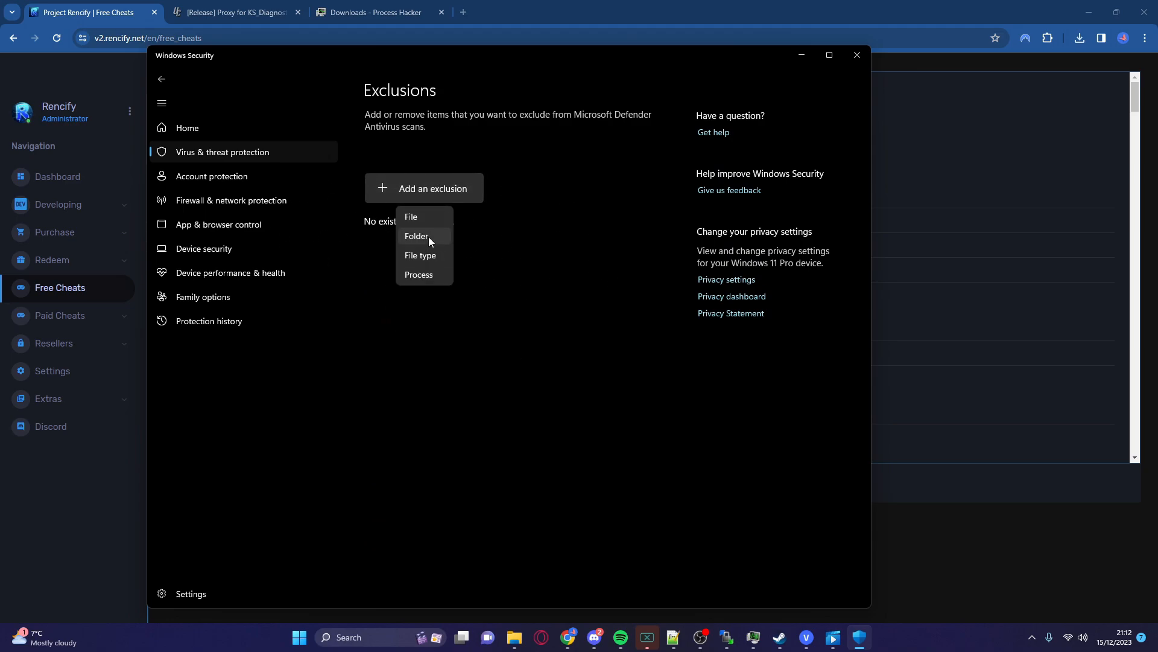
mouse_move(435, 242)
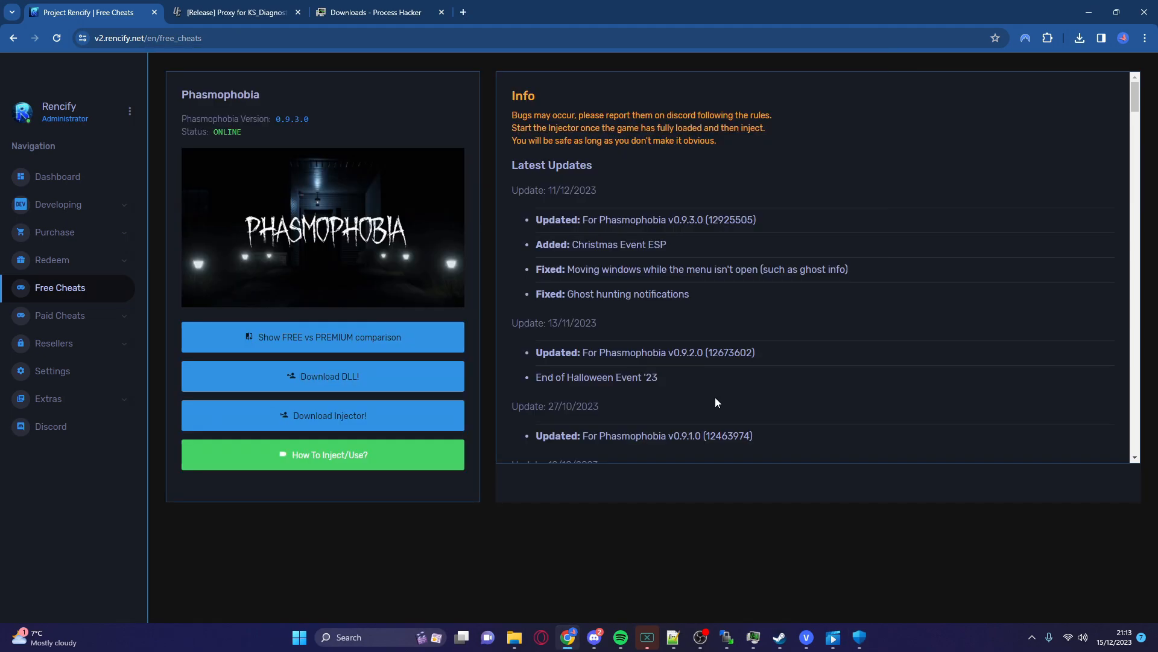
- Show Chrome's recent download history listing the injector executable
left_click(1078, 37)
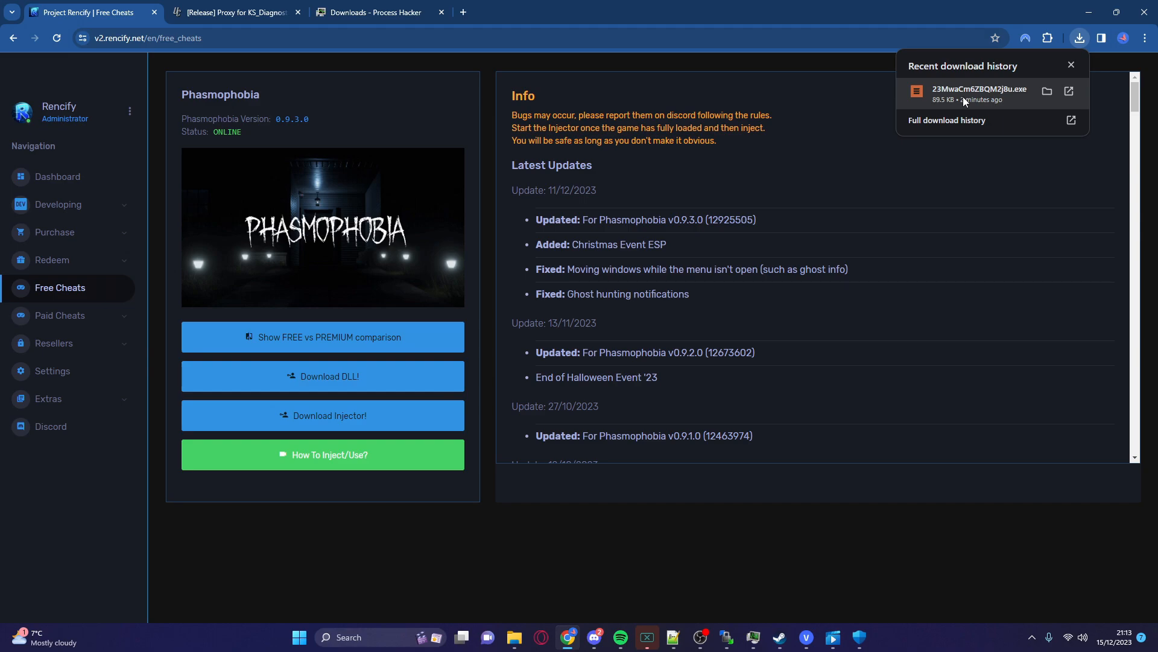
mouse_move(984, 85)
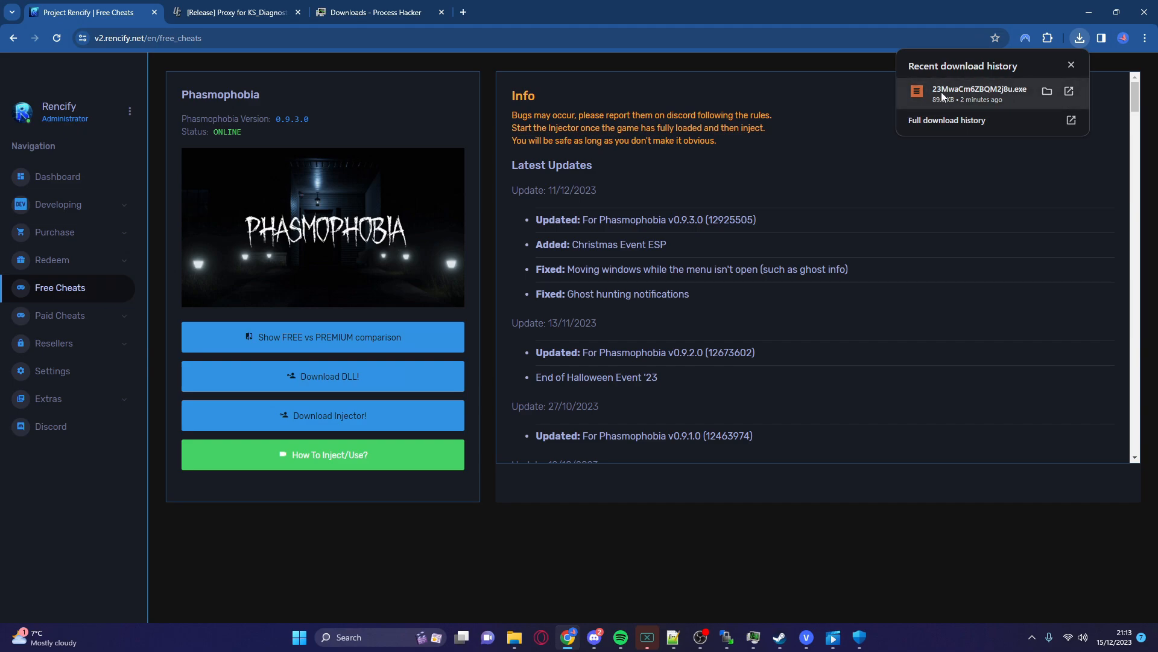
mouse_move(1018, 119)
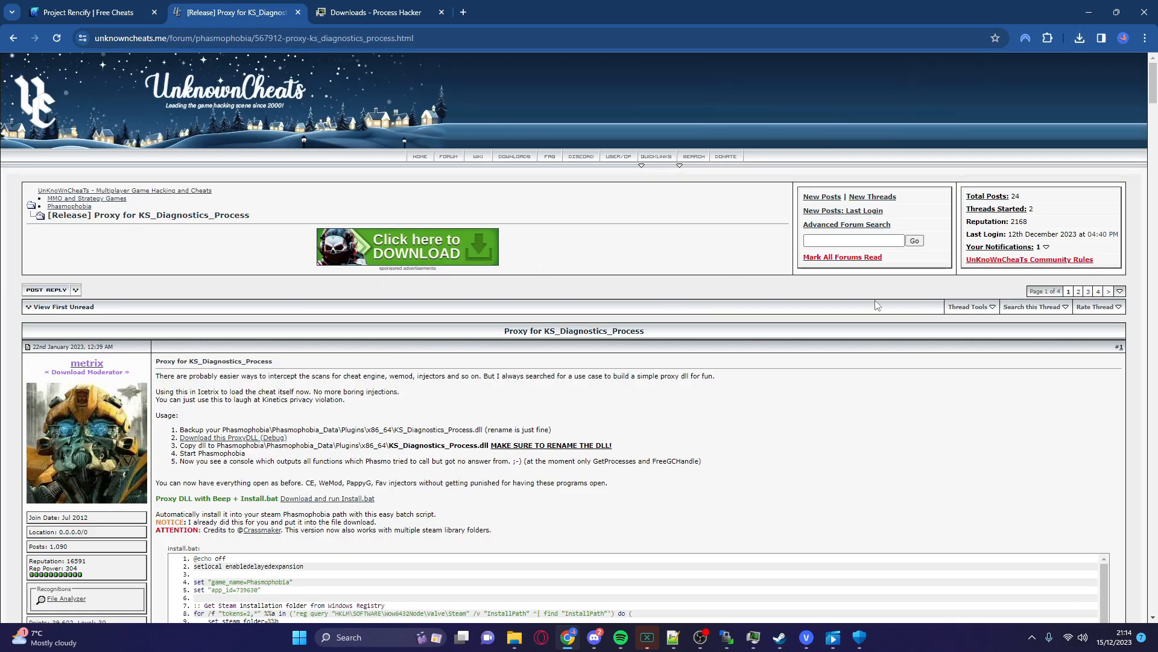
- Scroll through the first post of the KS_Diagnostics_Process proxy release thread
scroll("down", 3)
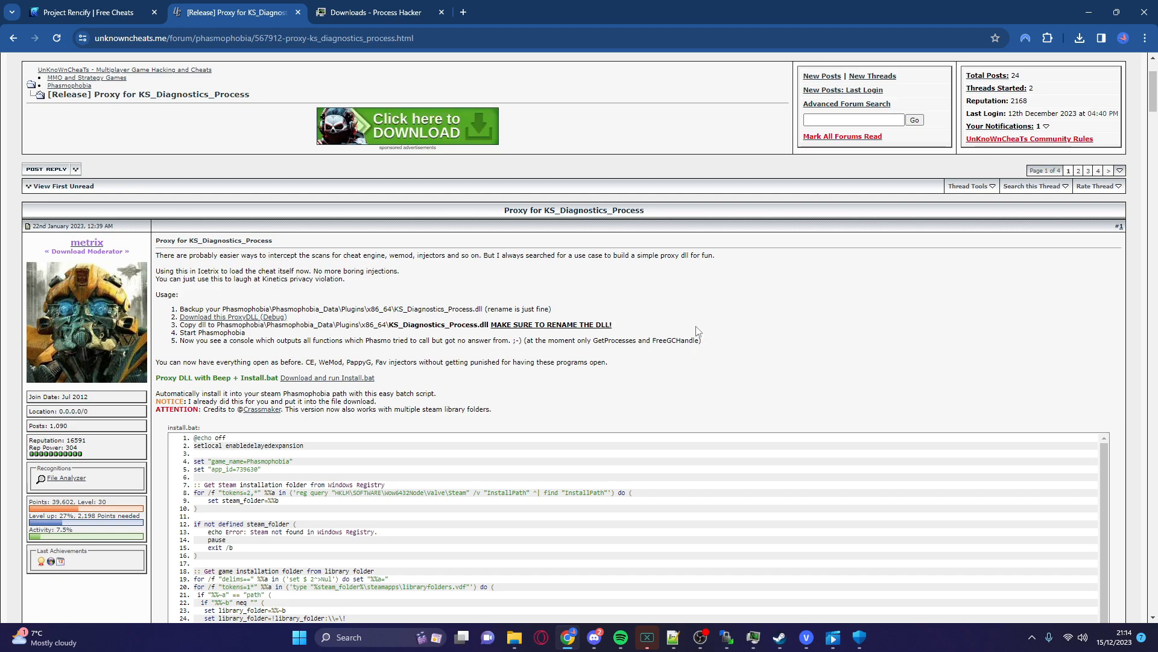
scroll("down", 3)
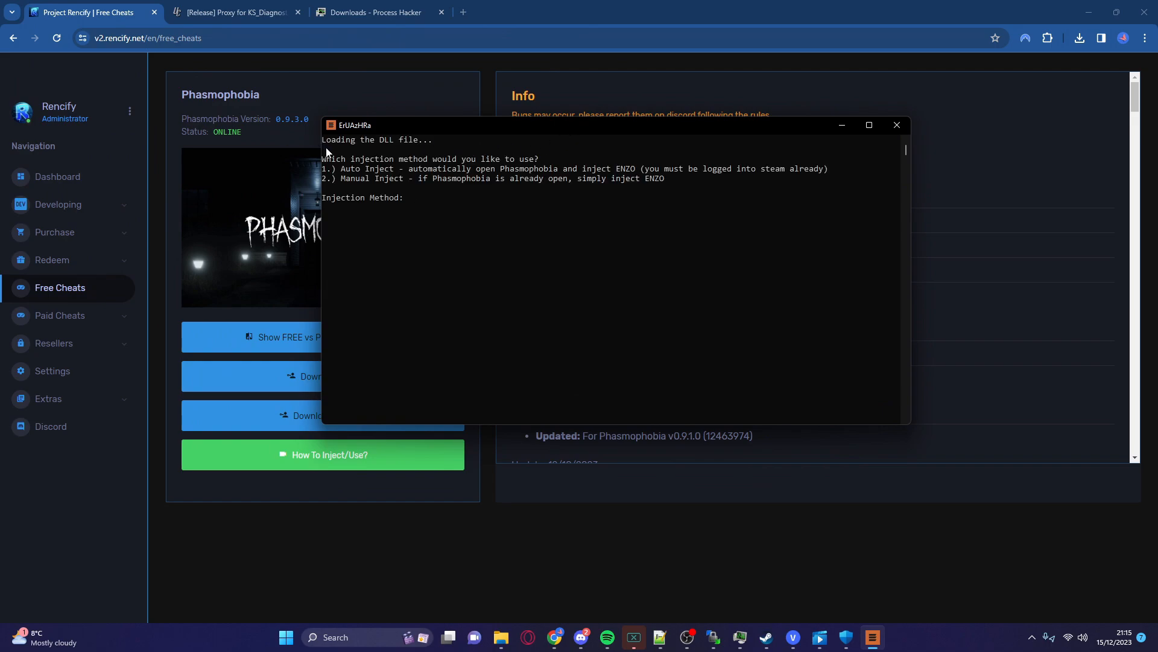
mouse_move(540, 176)
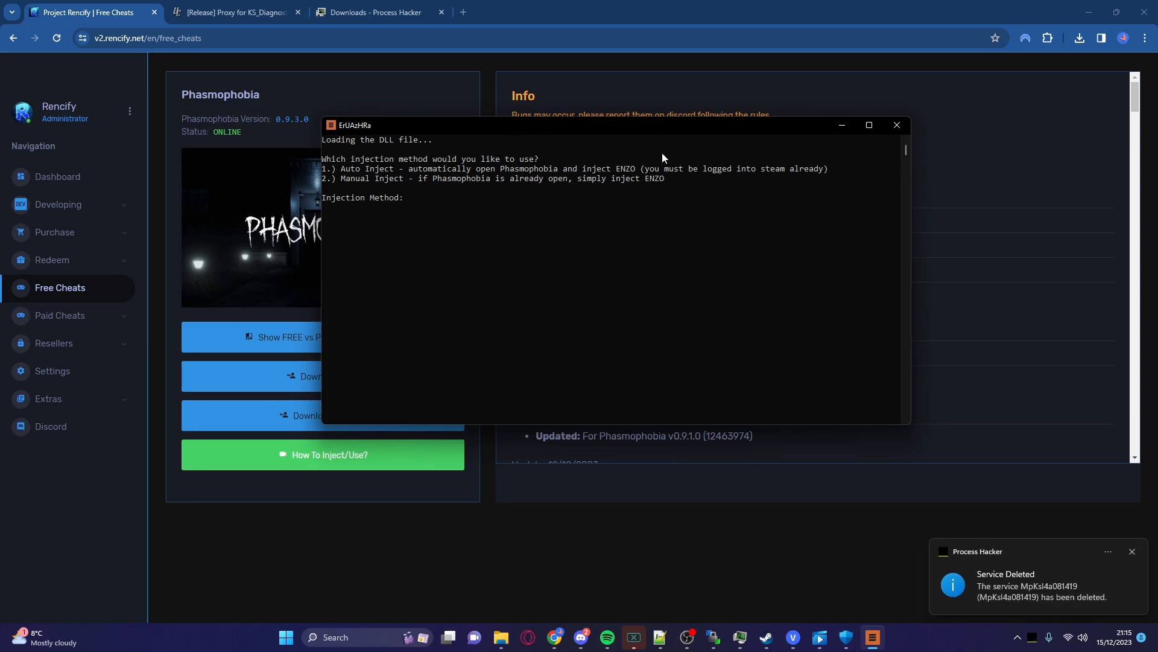
mouse_move(323, 184)
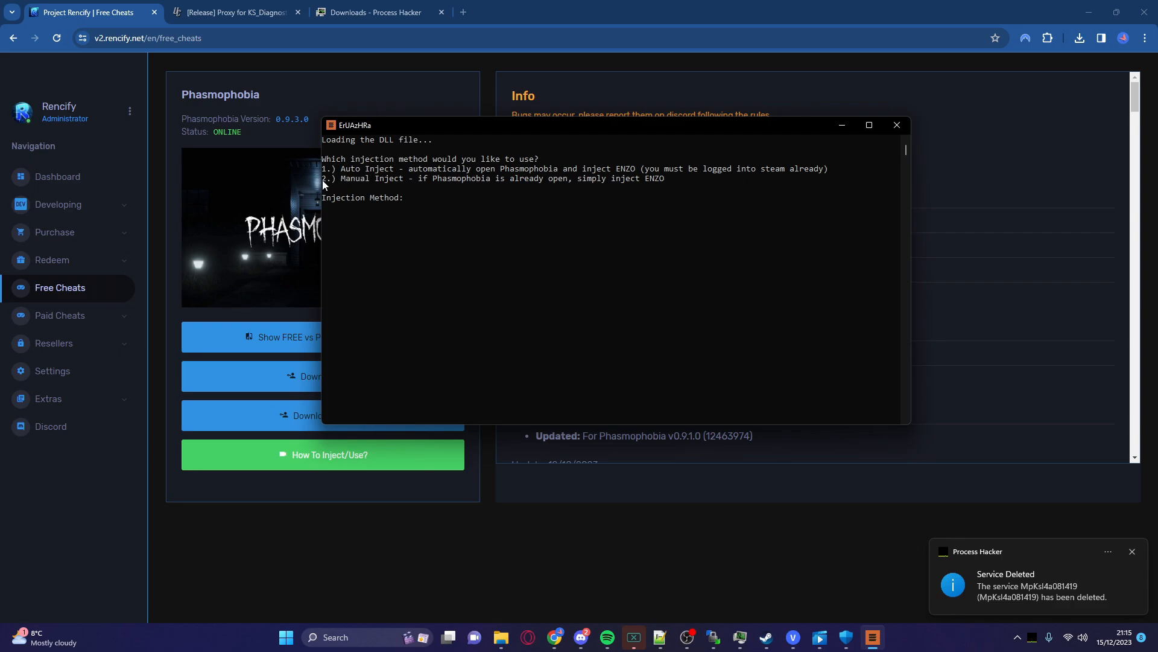
mouse_move(437, 182)
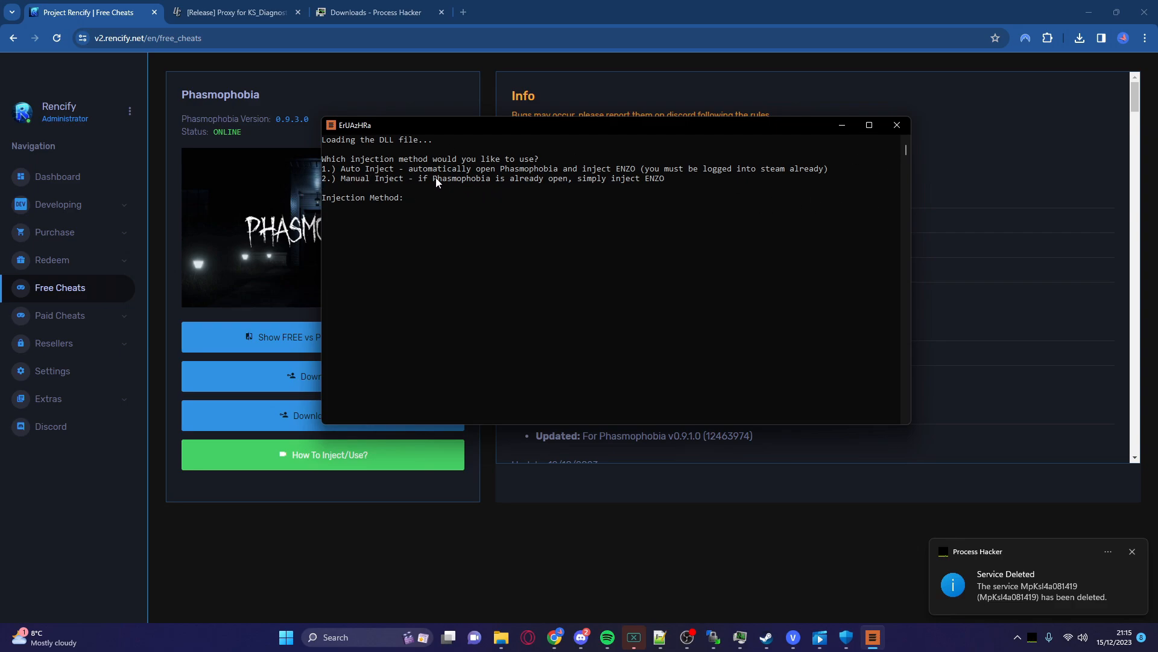
mouse_move(604, 184)
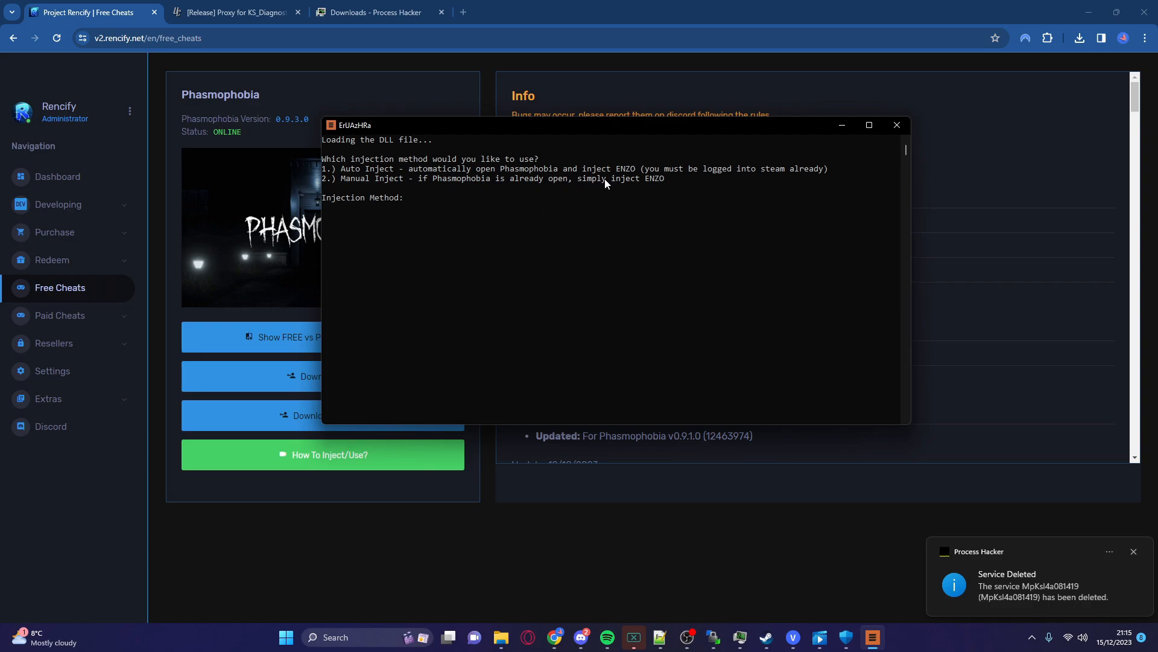
mouse_move(613, 250)
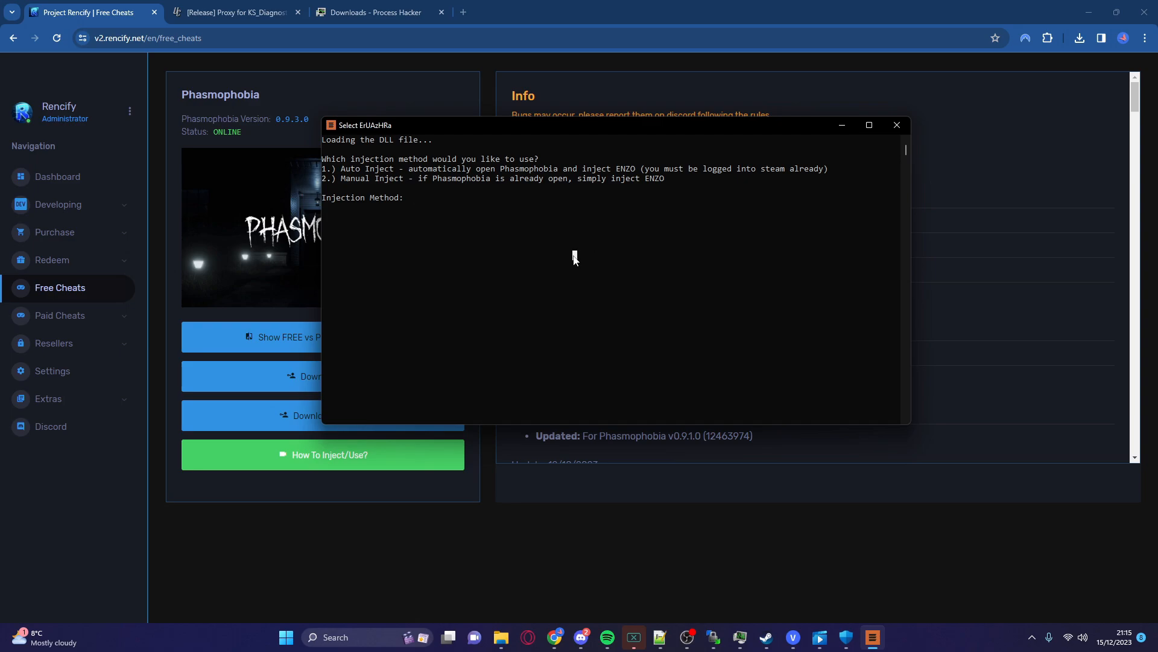
- Enter 1 at the Injection Method prompt to choose Auto Inject
type("1")
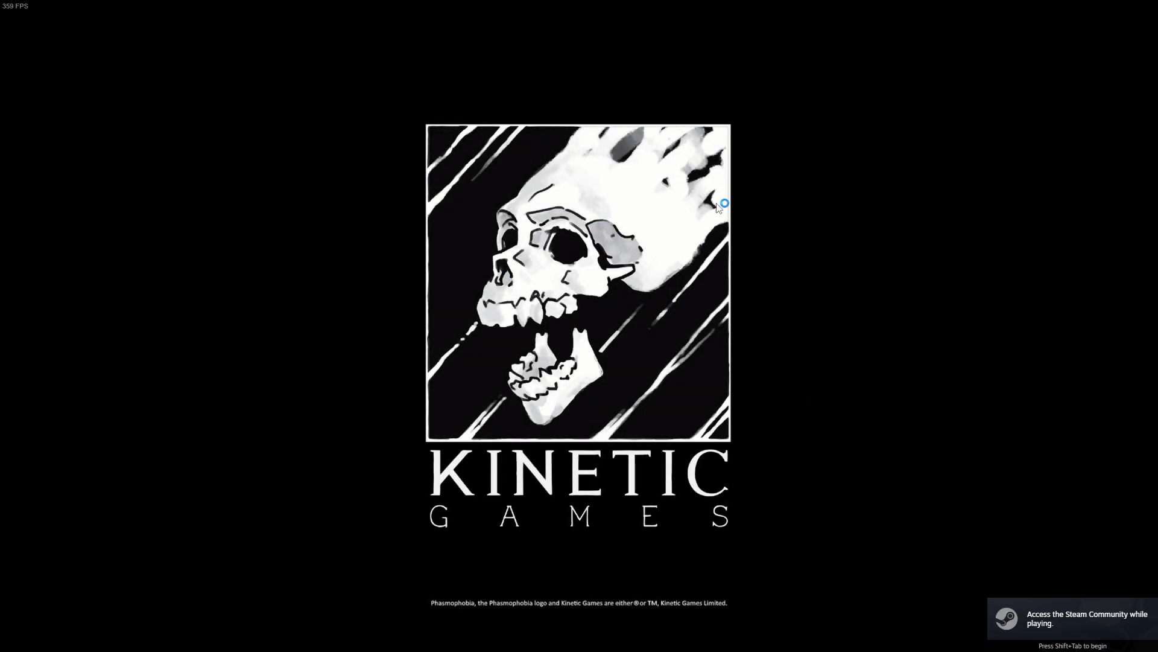
mouse_move(582, 276)
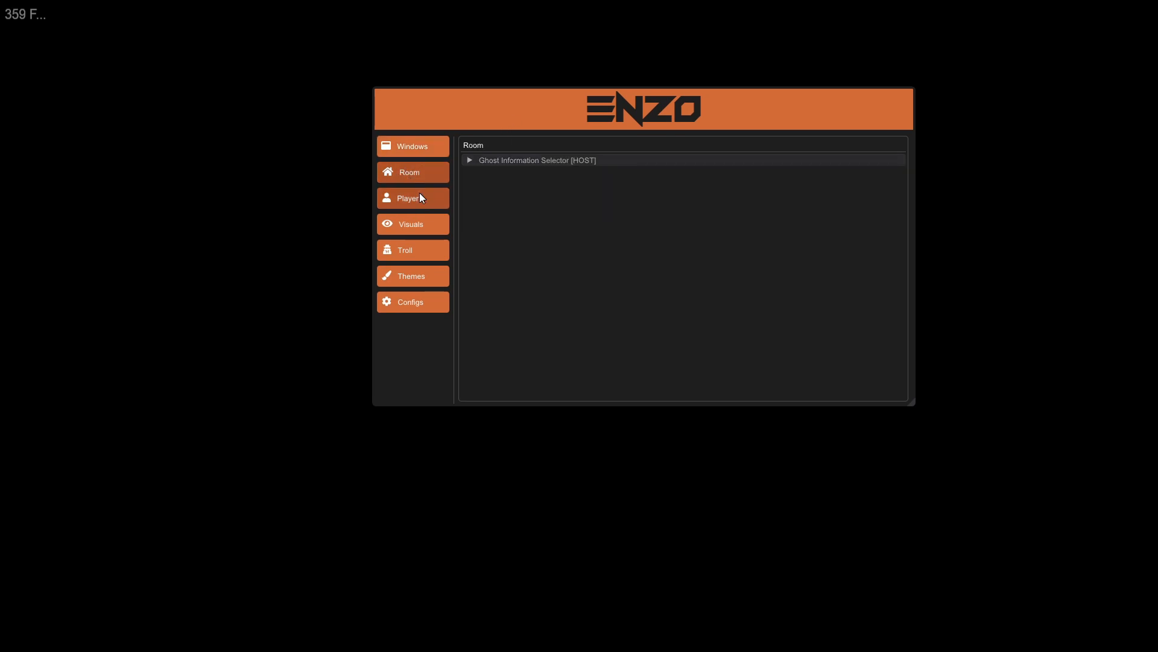
- Browse another tab of the ENZO menu inside Phasmophobia
left_click(408, 198)
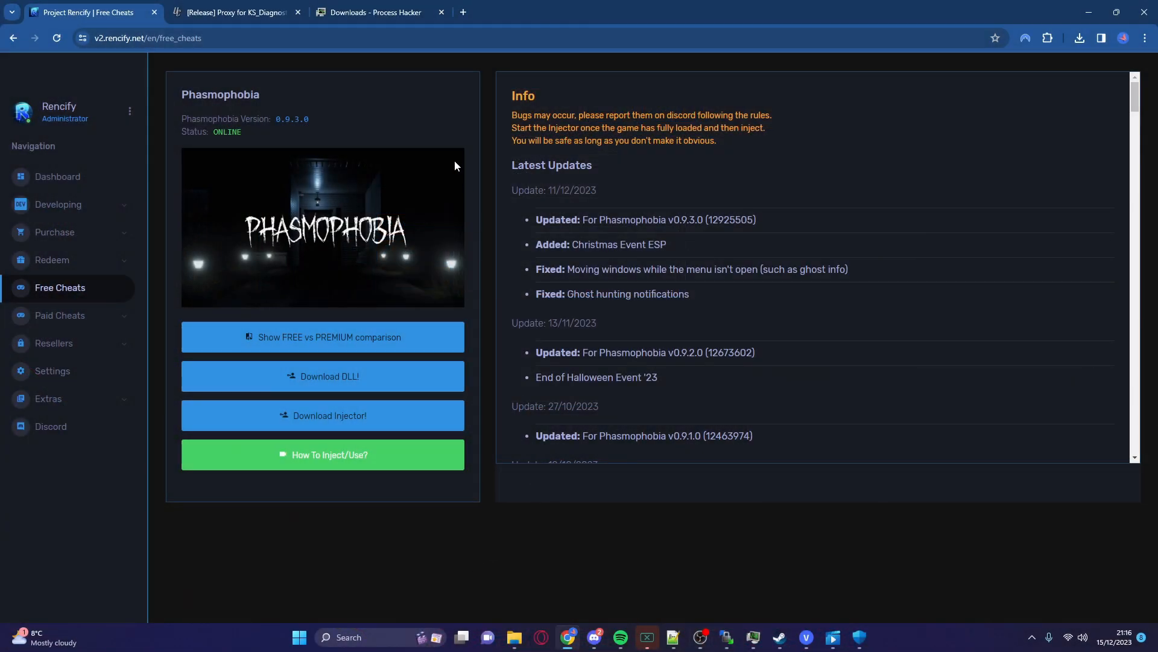
mouse_move(261, 165)
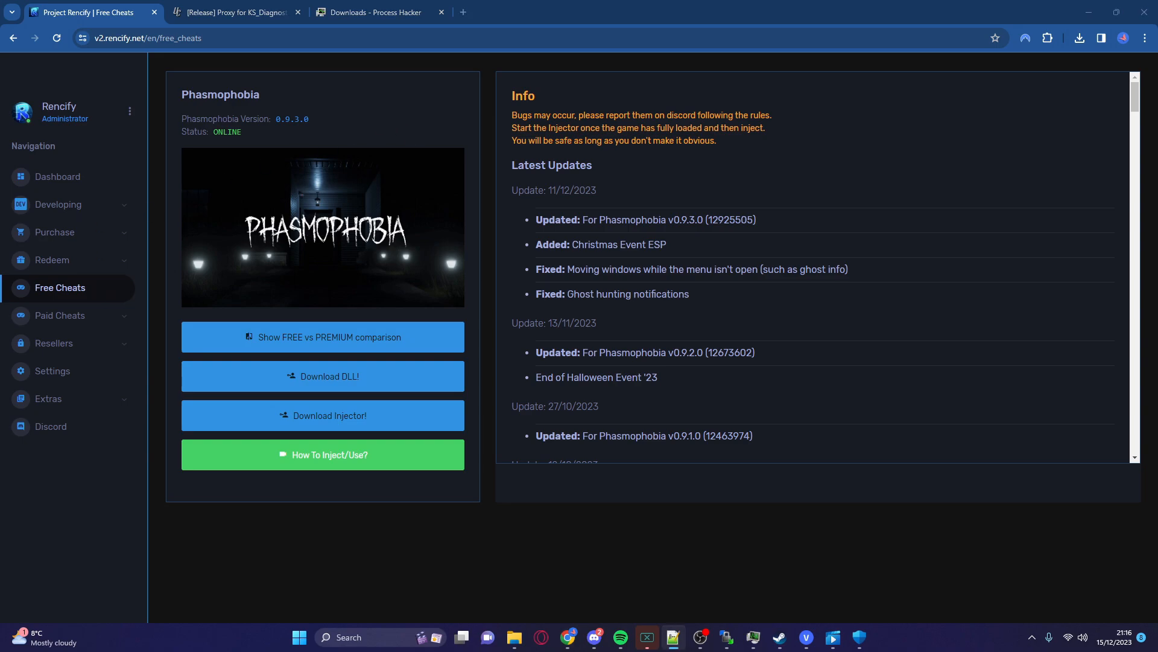
- Switch to the Process Hacker downloads tab and start finding Process Hacker 2
left_click(378, 13)
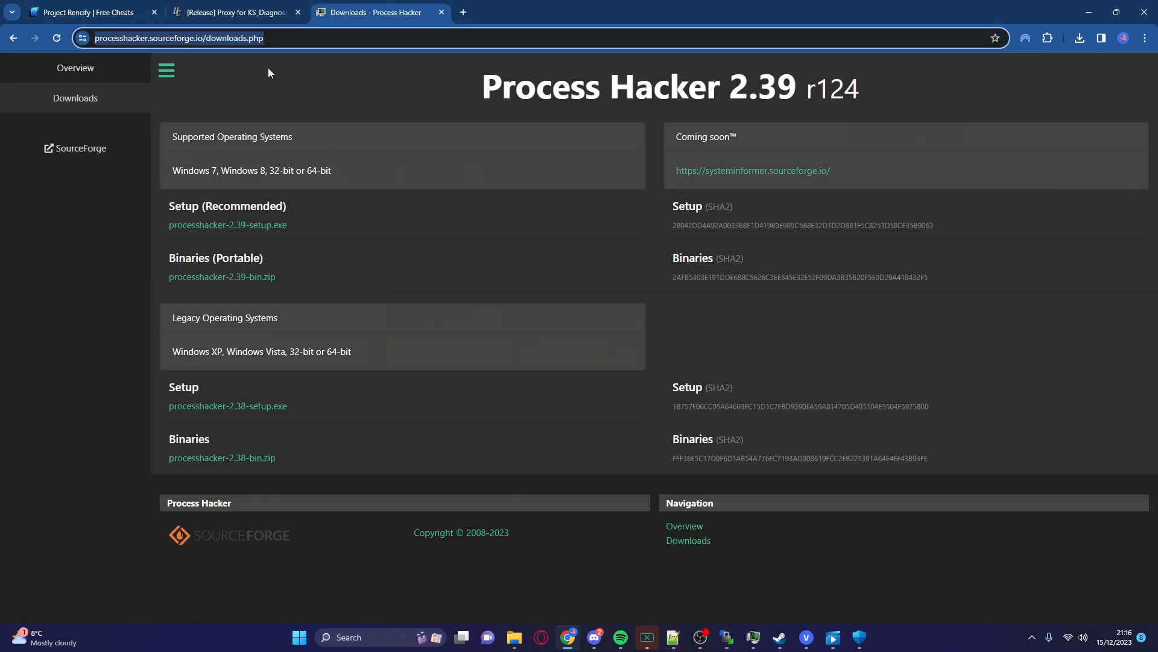
mouse_move(293, 80)
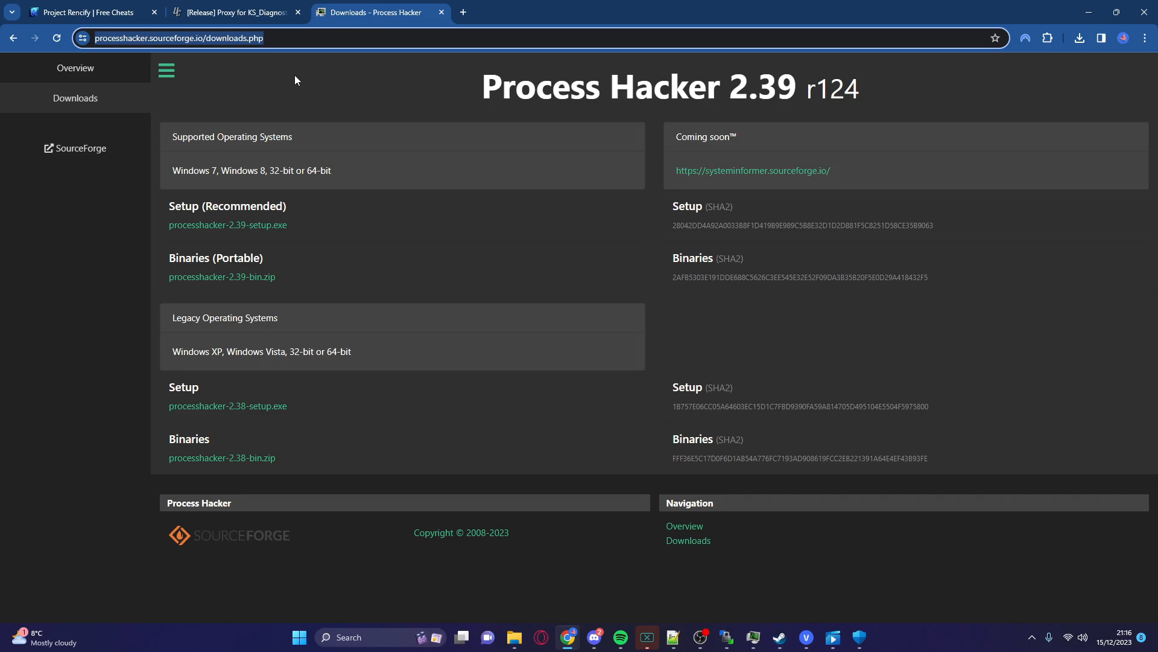
double_click(228, 225)
type("process Hacker 2")
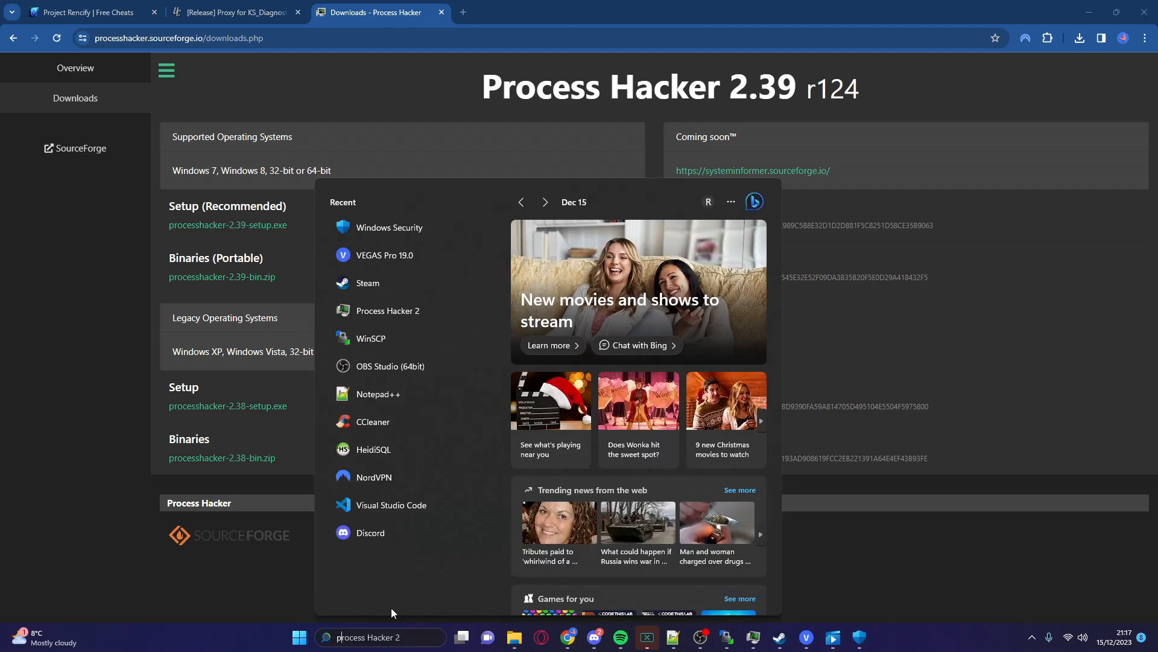
- Run Process Hacker 2 as administrator and filter processes for 'Phasmoph'
right_click(388, 263)
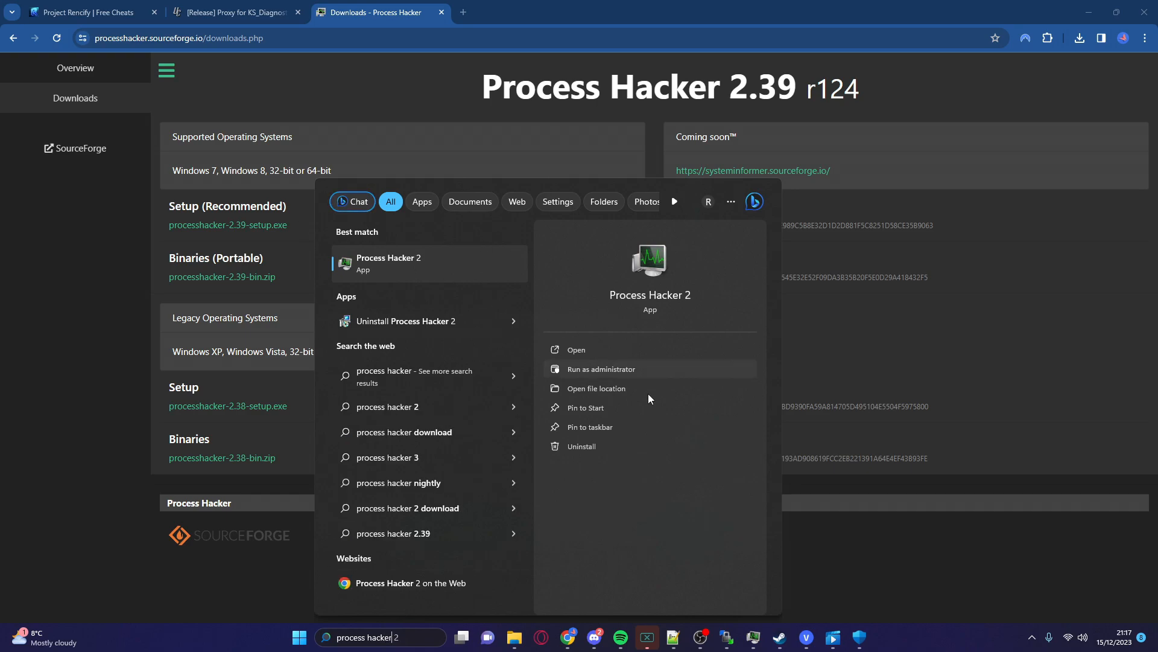
left_click(601, 369)
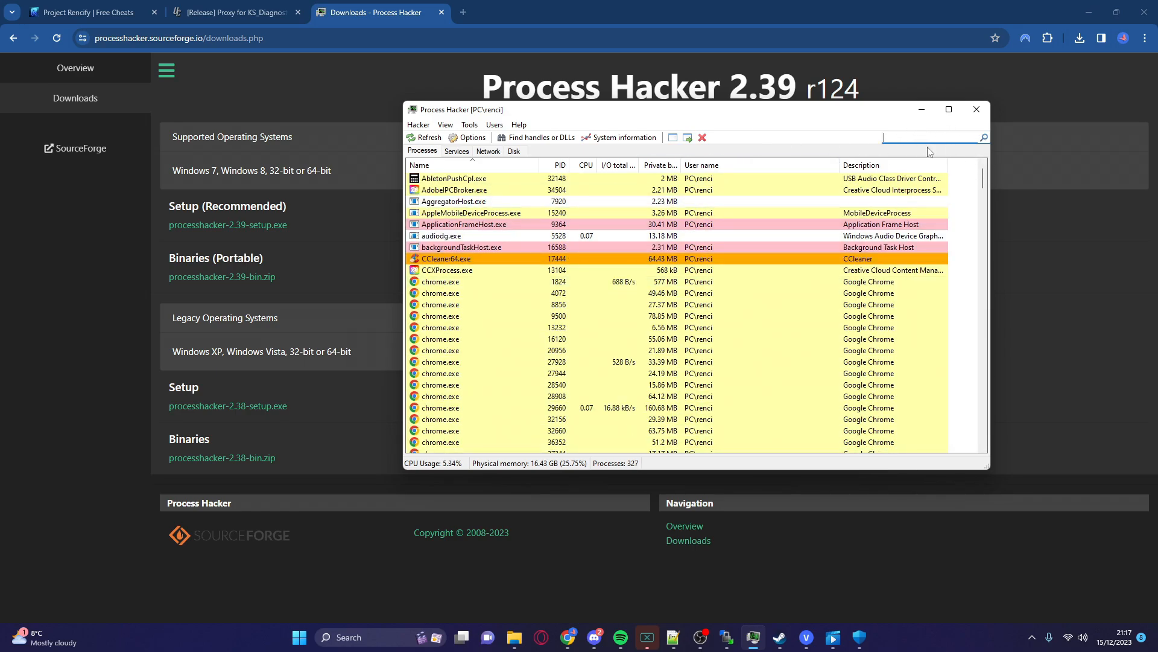
type("Phasmoph")
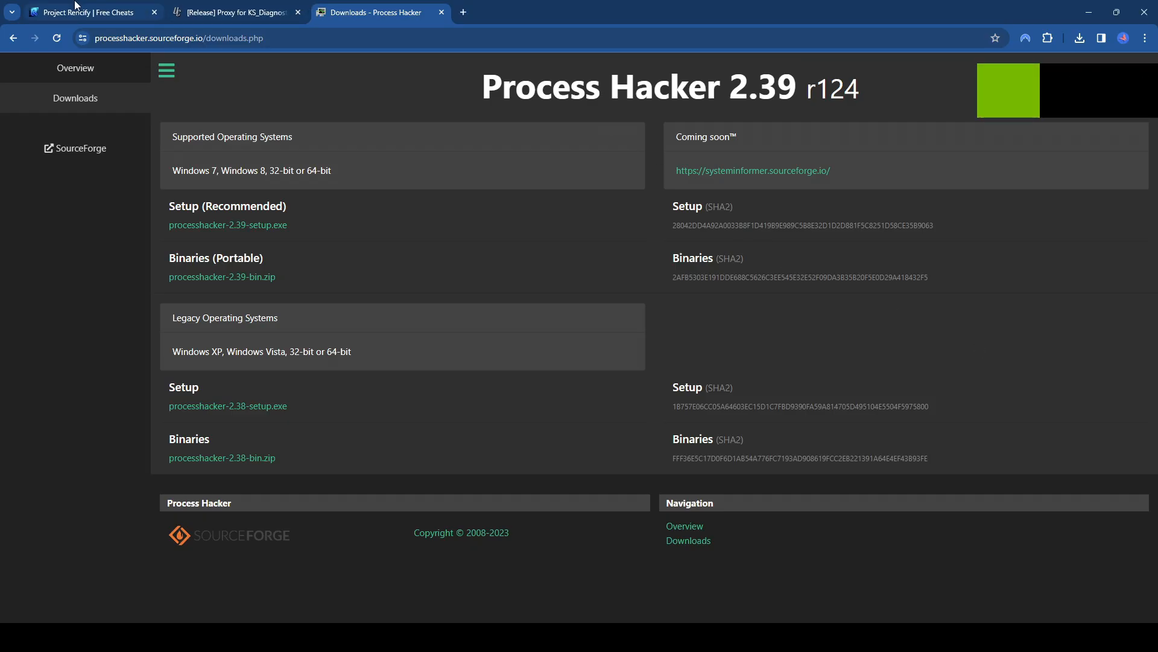
- Re-download the cheat file from the Rencify Phasmophobia page and view recent downloads
left_click(85, 12)
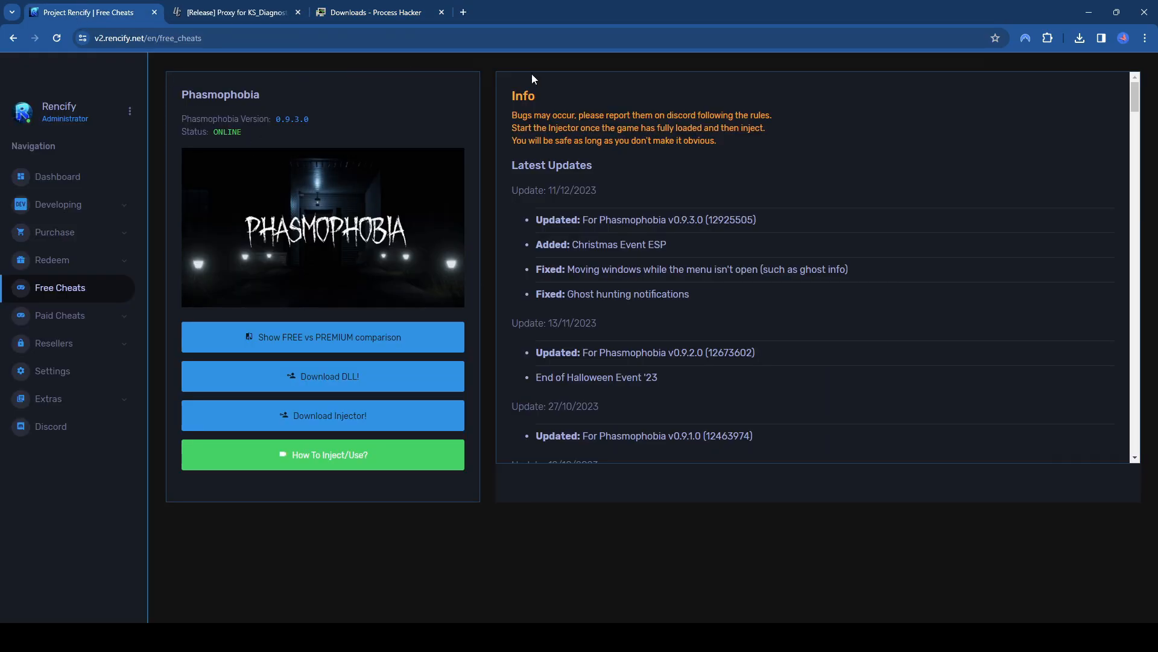
mouse_move(330, 376)
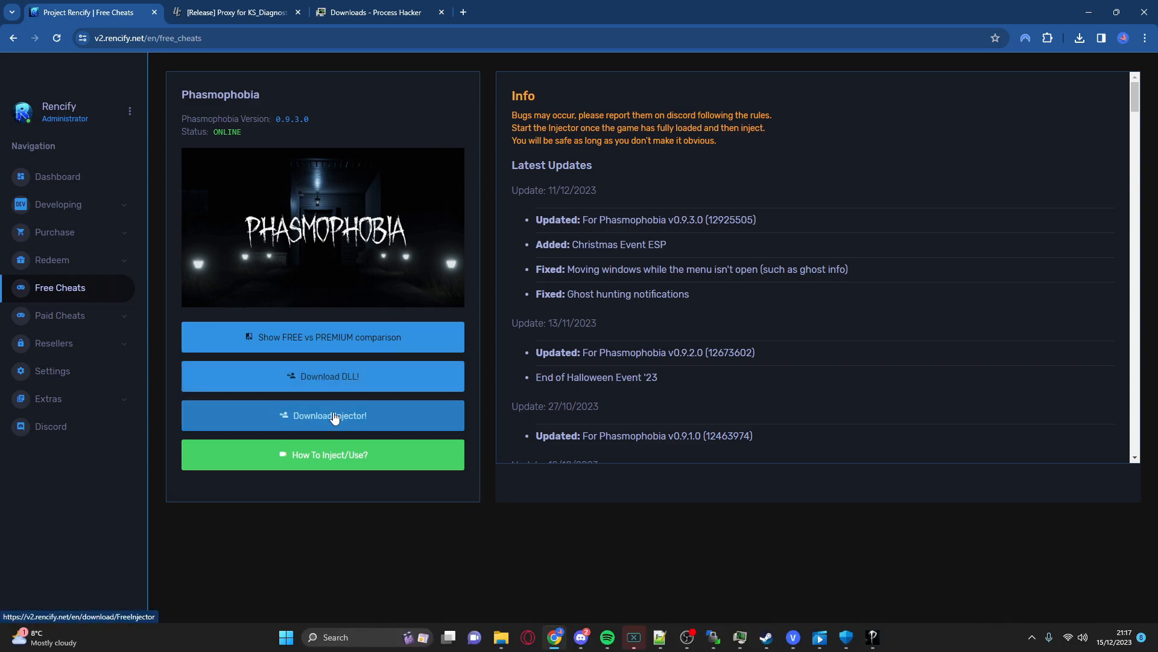
left_click(323, 415)
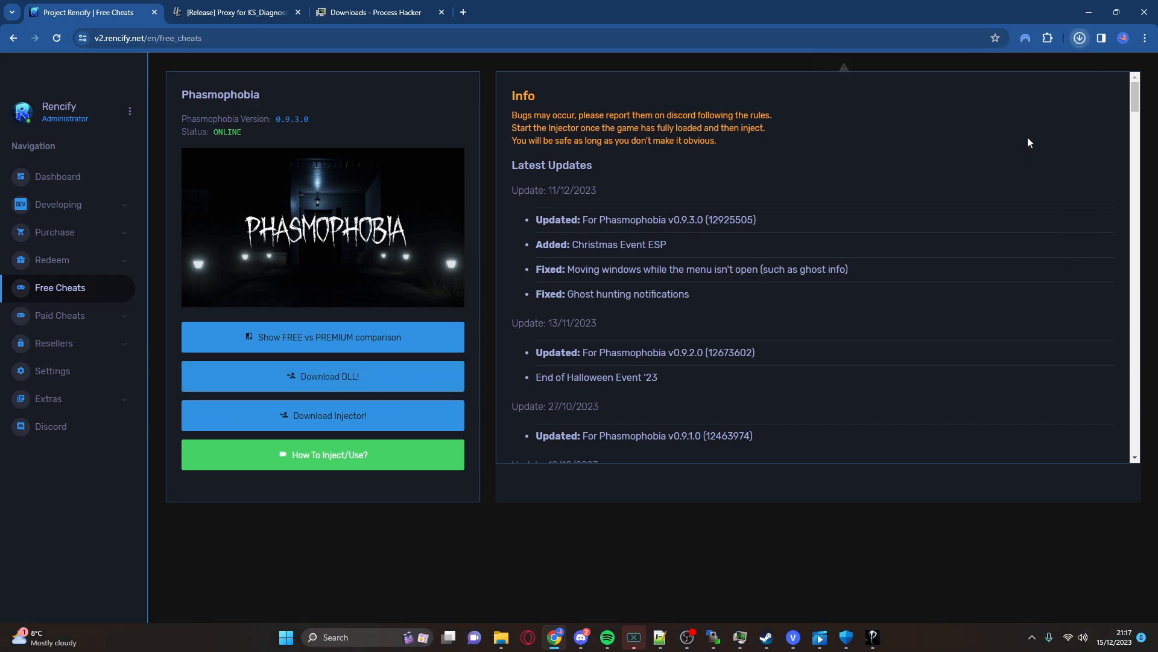
left_click(1079, 38)
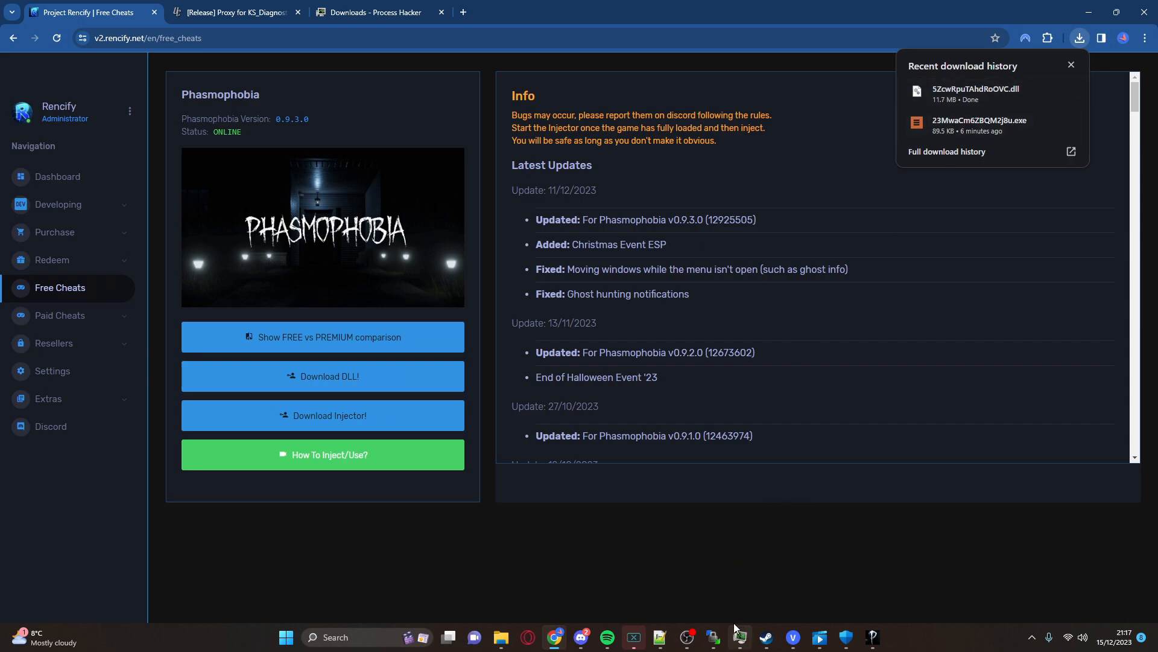
mouse_move(741, 637)
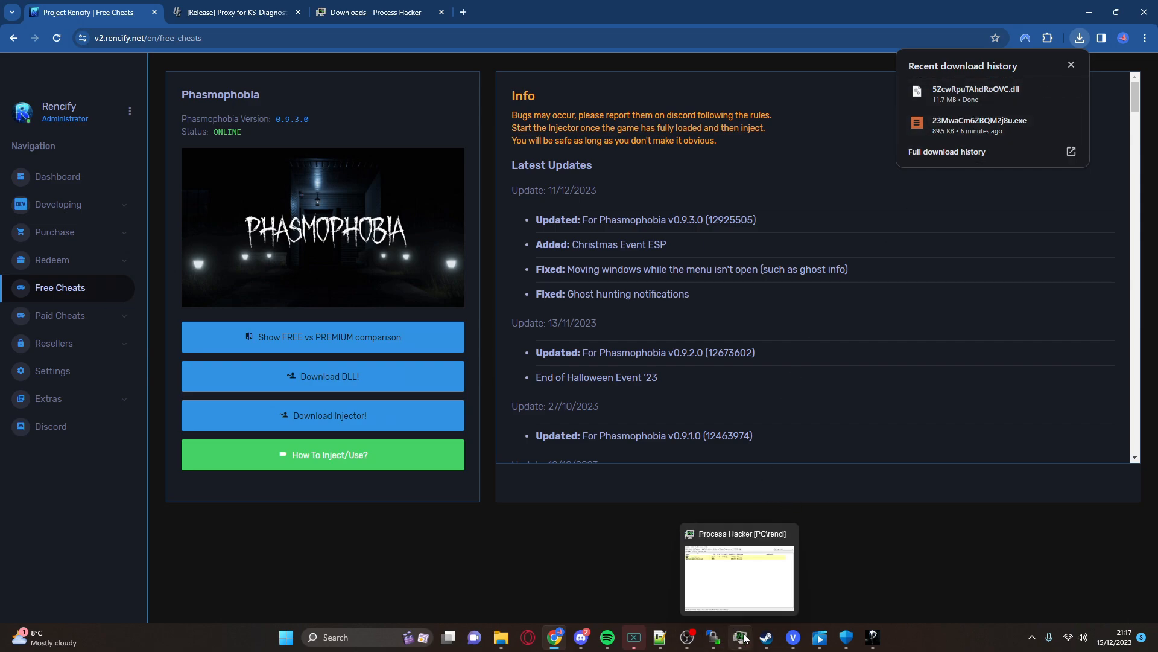
- Inject the downloaded ENZO DLL into Phasmophobia.exe via Process Hacker's Inject DLL option
left_click(741, 637)
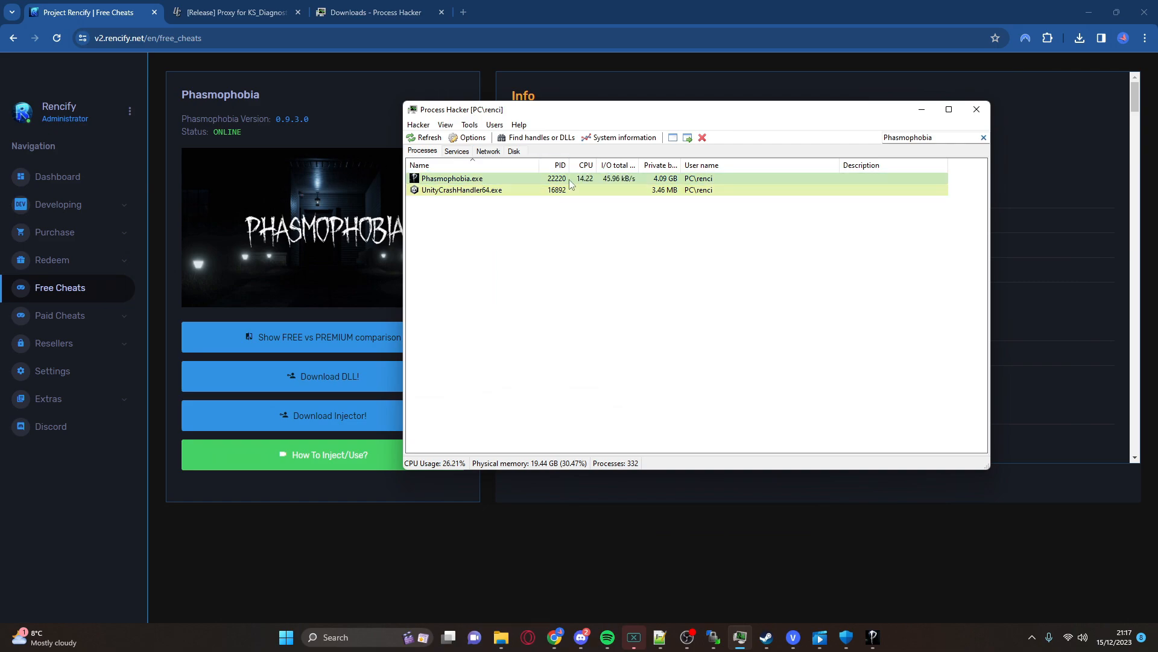
mouse_move(486, 180)
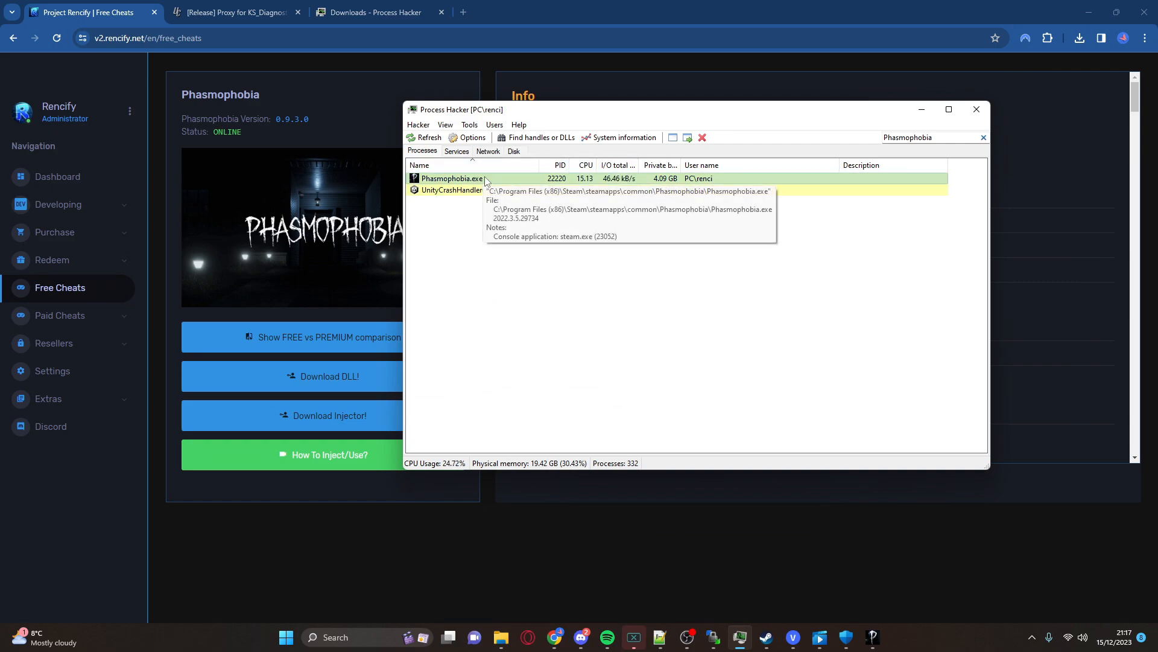
right_click(452, 178)
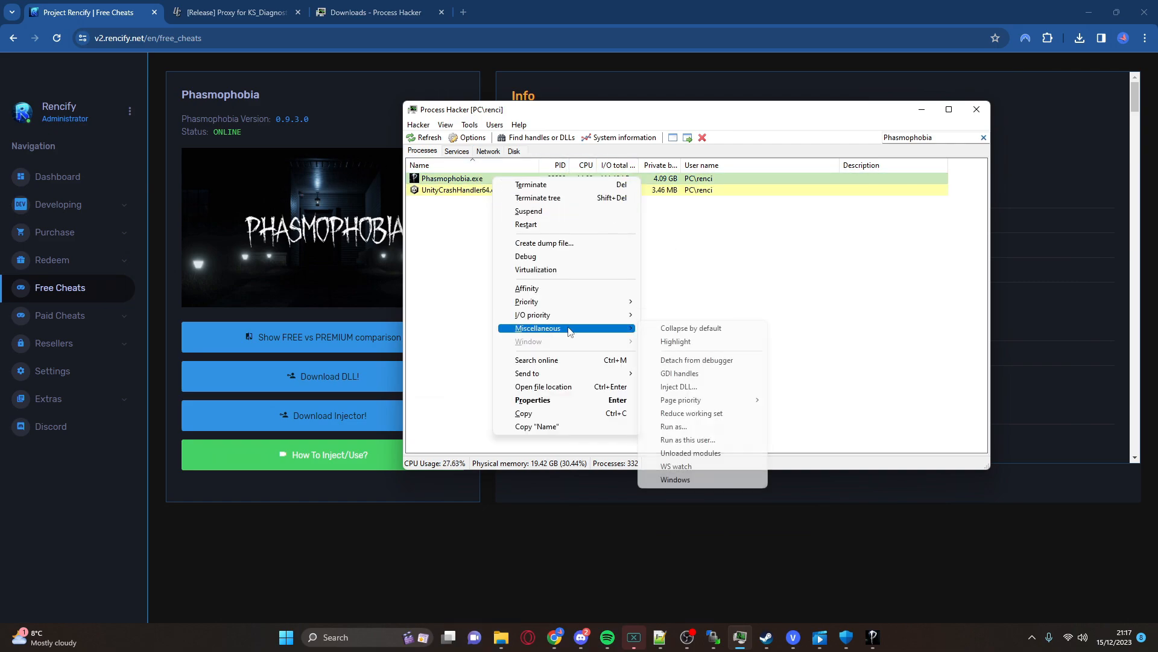
left_click(678, 387)
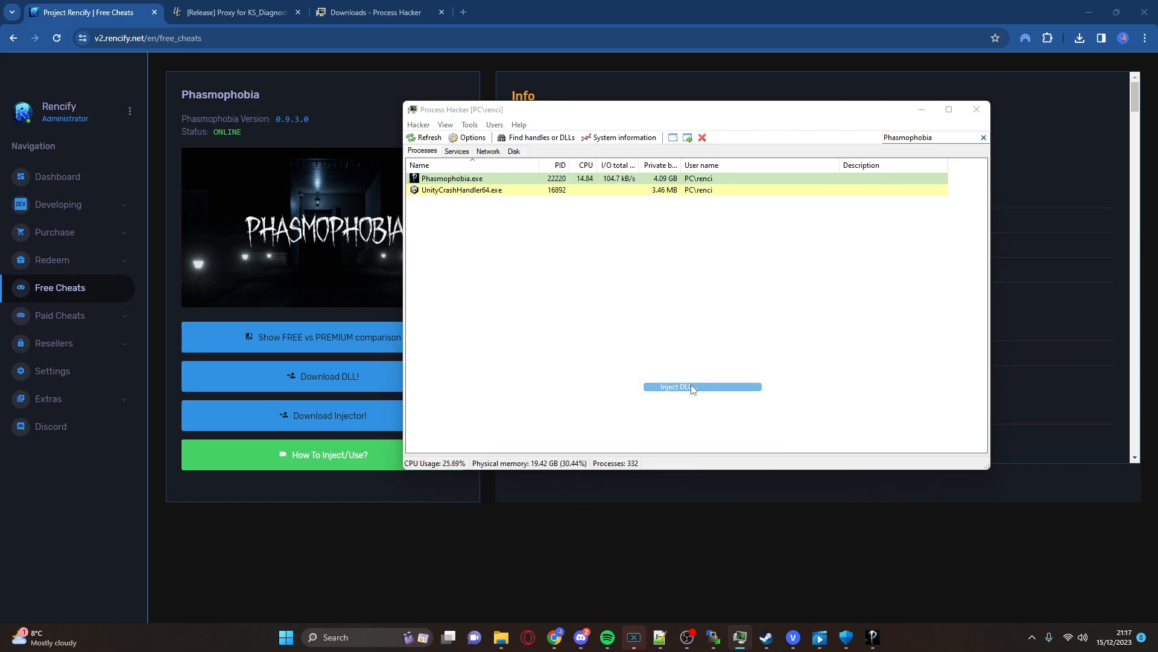
left_click(702, 386)
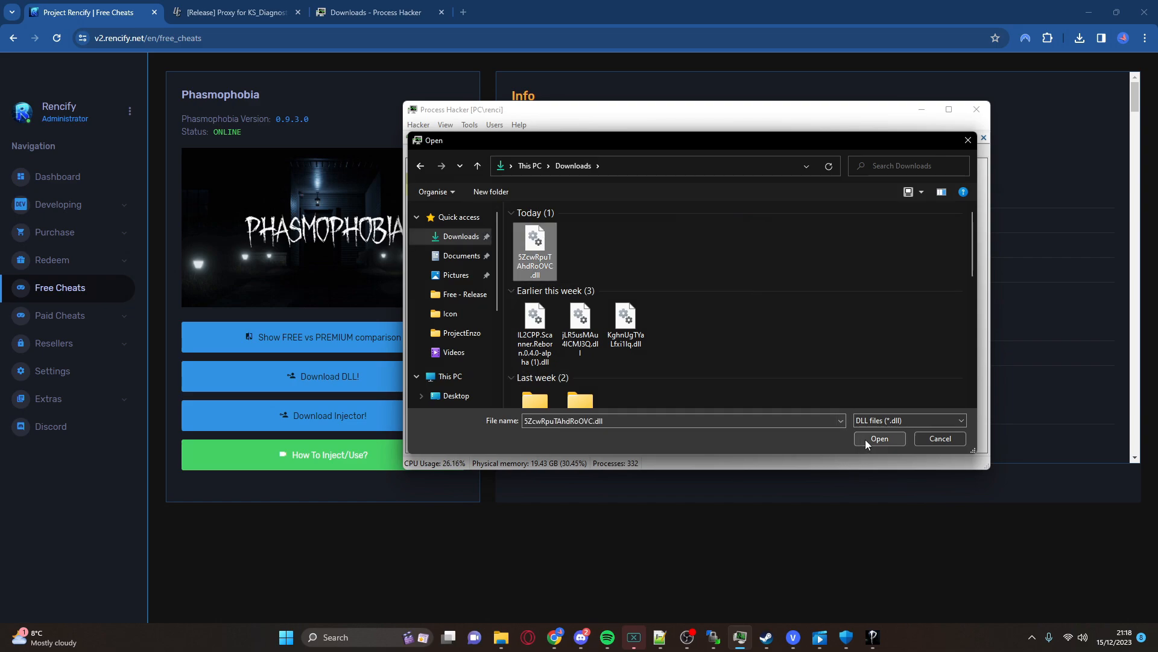
left_click(879, 438)
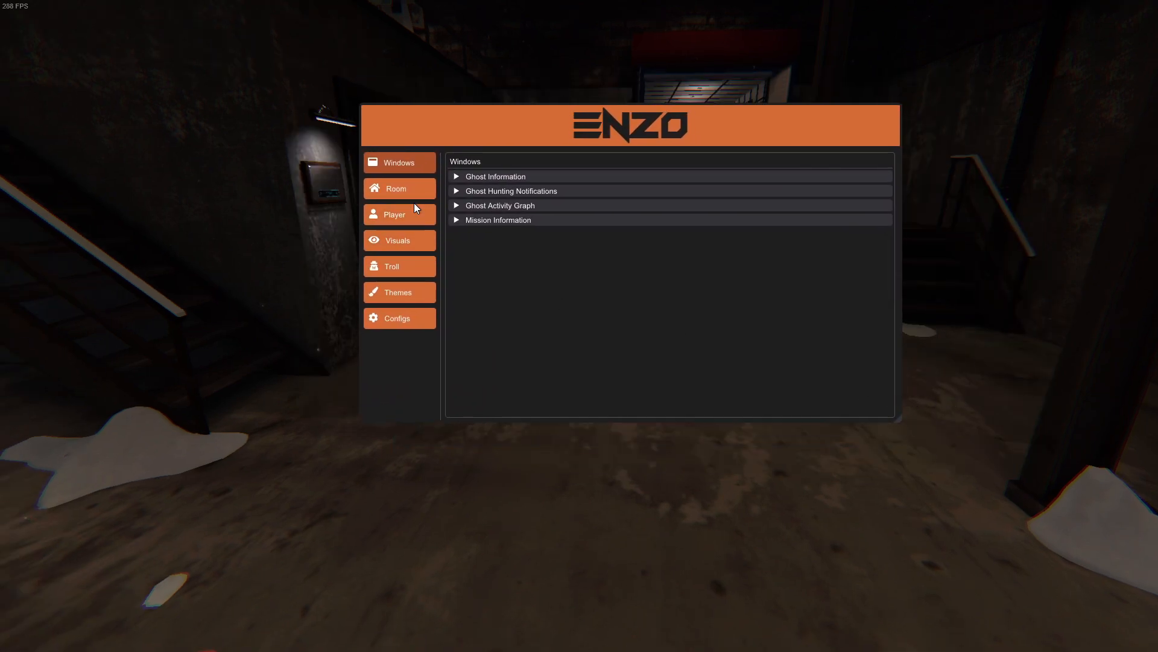
- Show the ENZO menu's Visuals tab listing Player, Ghost and EMF Data ESP
left_click(397, 239)
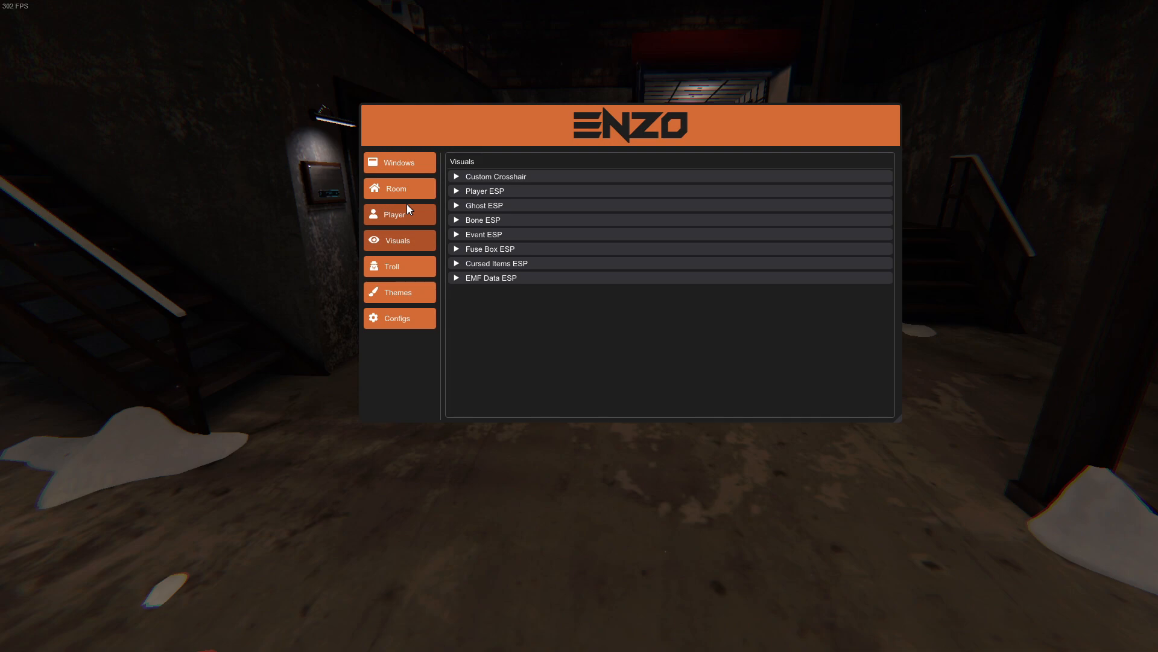
mouse_move(332, 241)
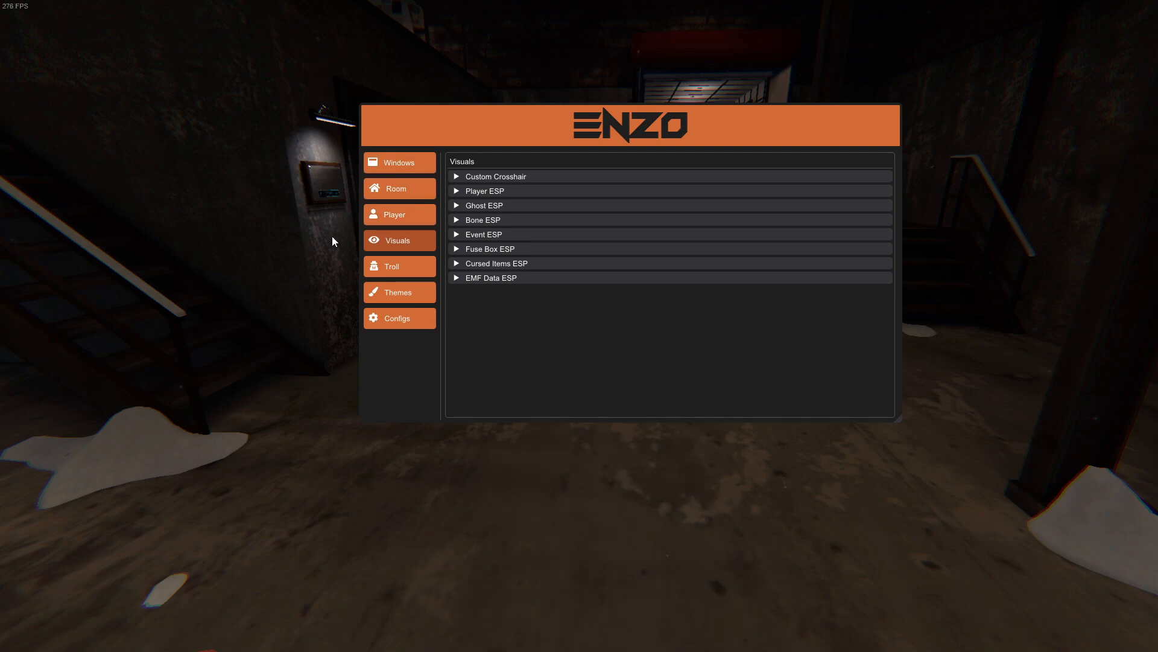